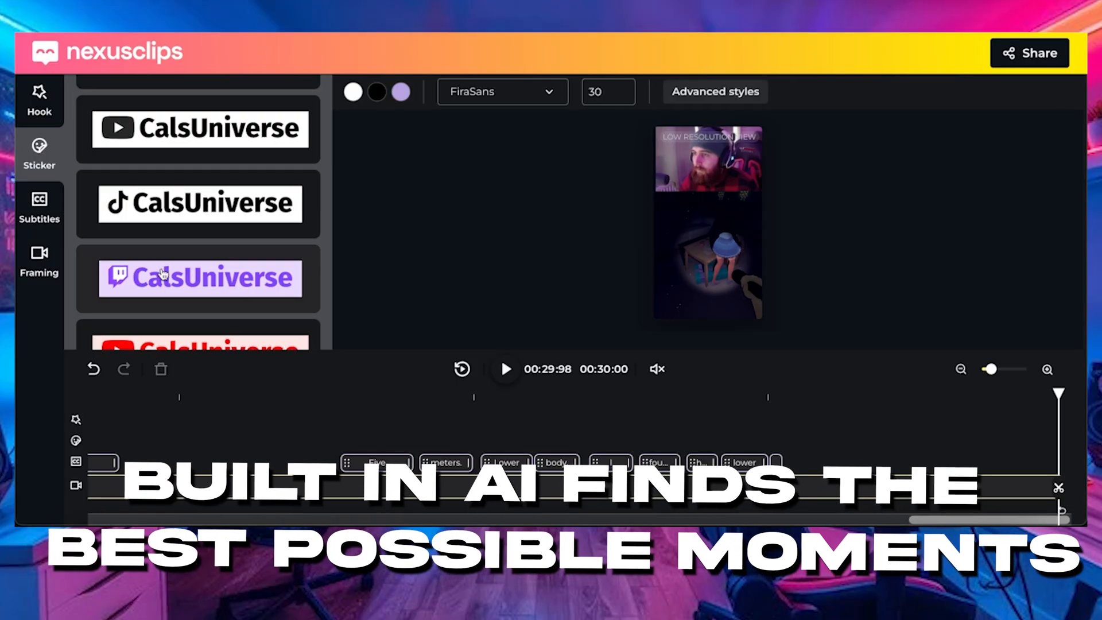
Apply the purple Twitch-style channel-name sticker to the clip, then bring up OBS Studio
left_click(199, 276)
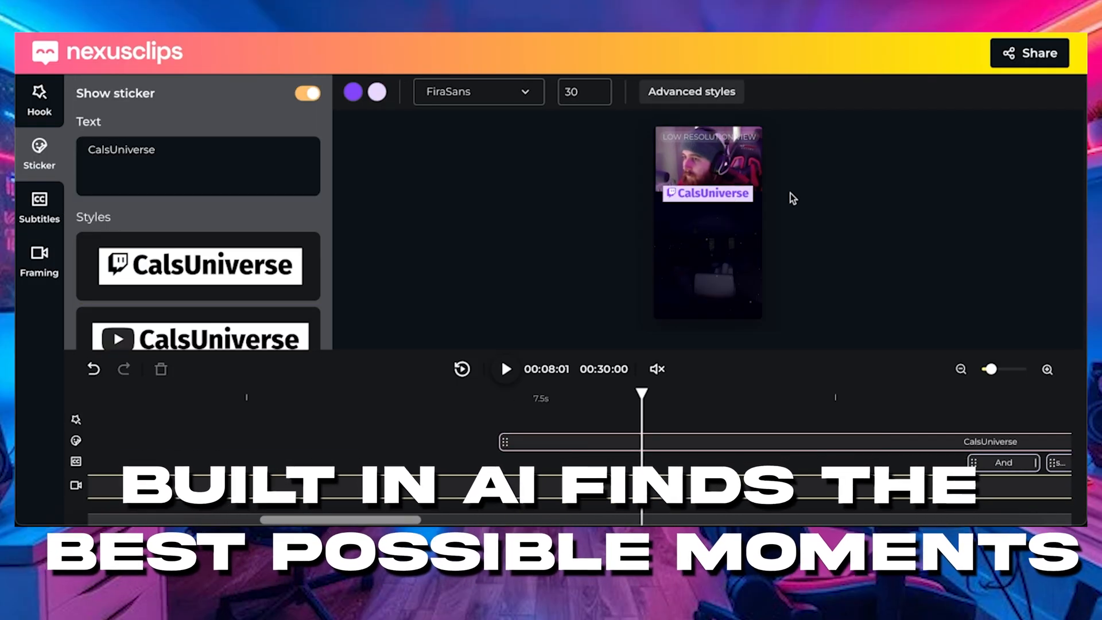
scroll("down", 3)
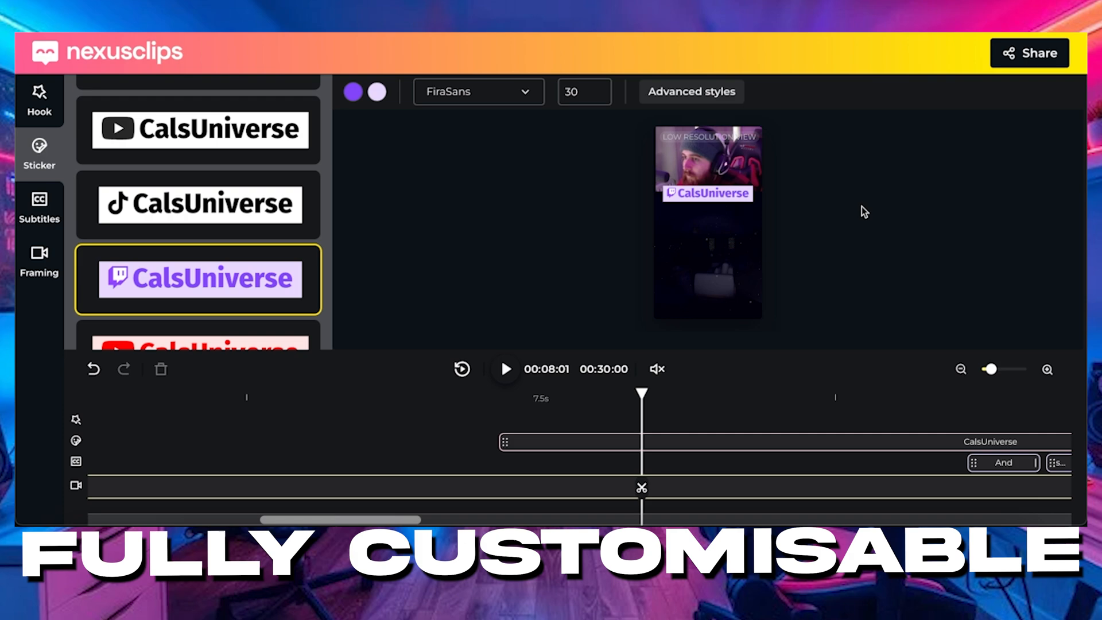
left_click(40, 98)
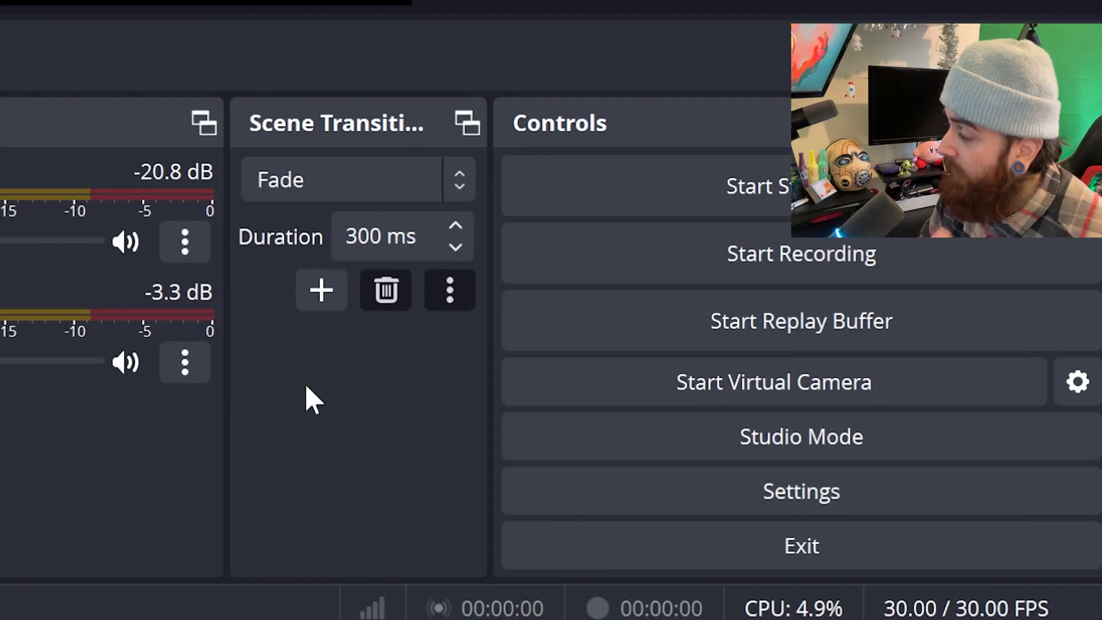
mouse_move(685, 524)
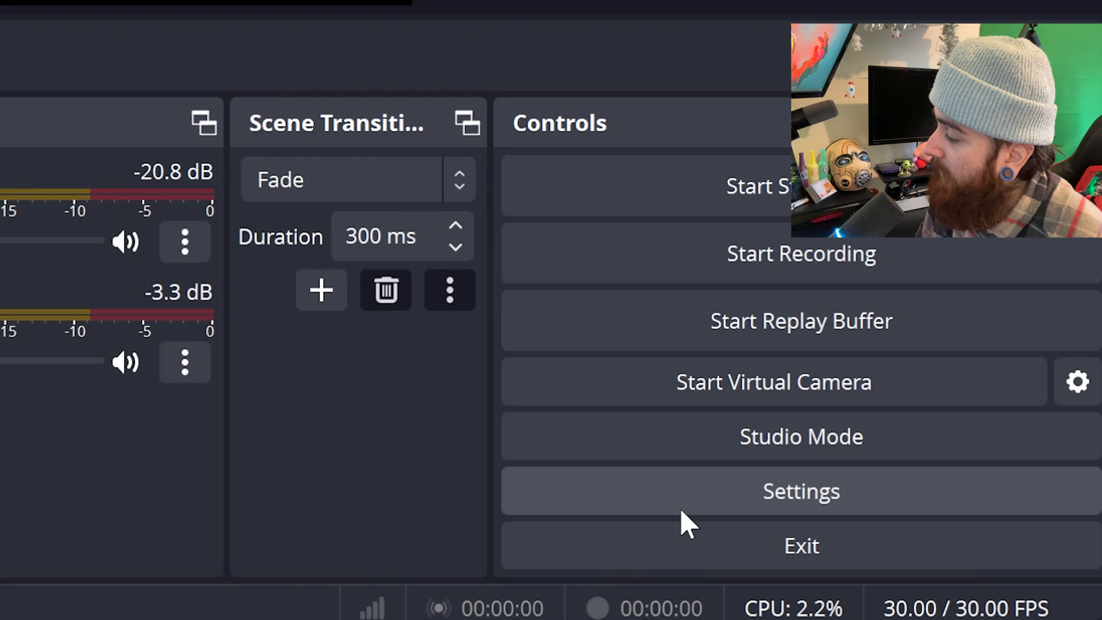
Open OBS Settings on the Output page with Output Mode set to Advanced
left_click(800, 491)
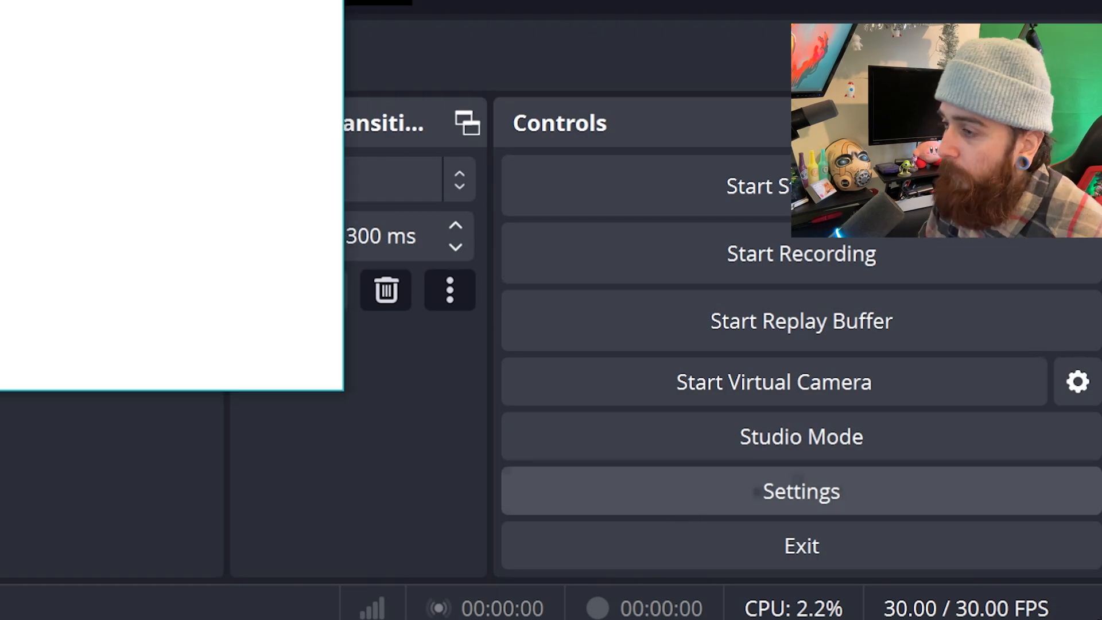
left_click(800, 491)
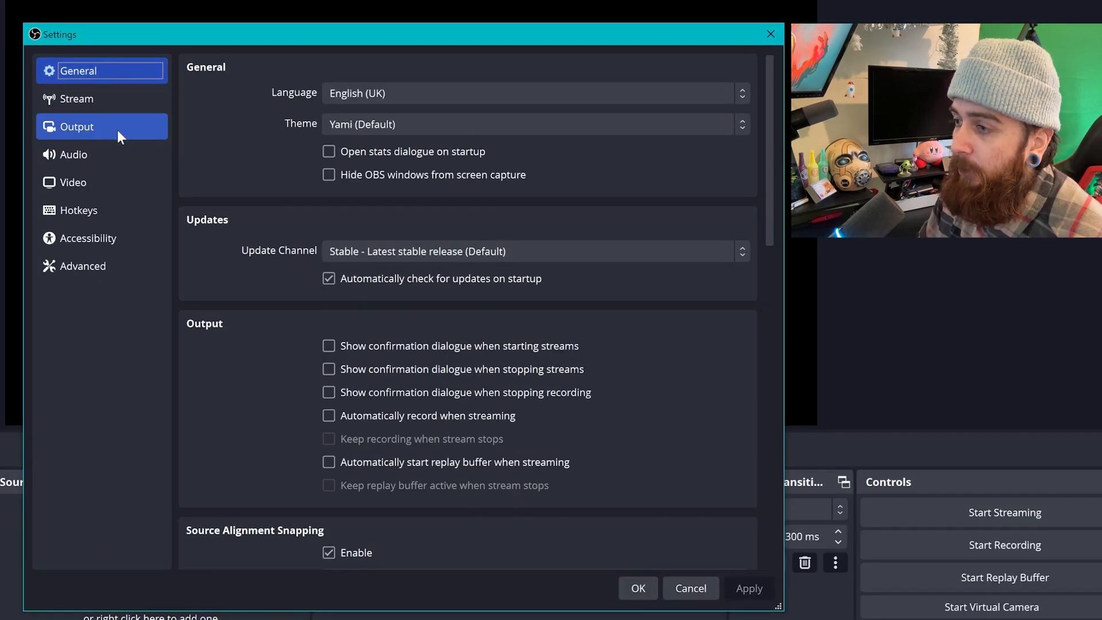
left_click(76, 127)
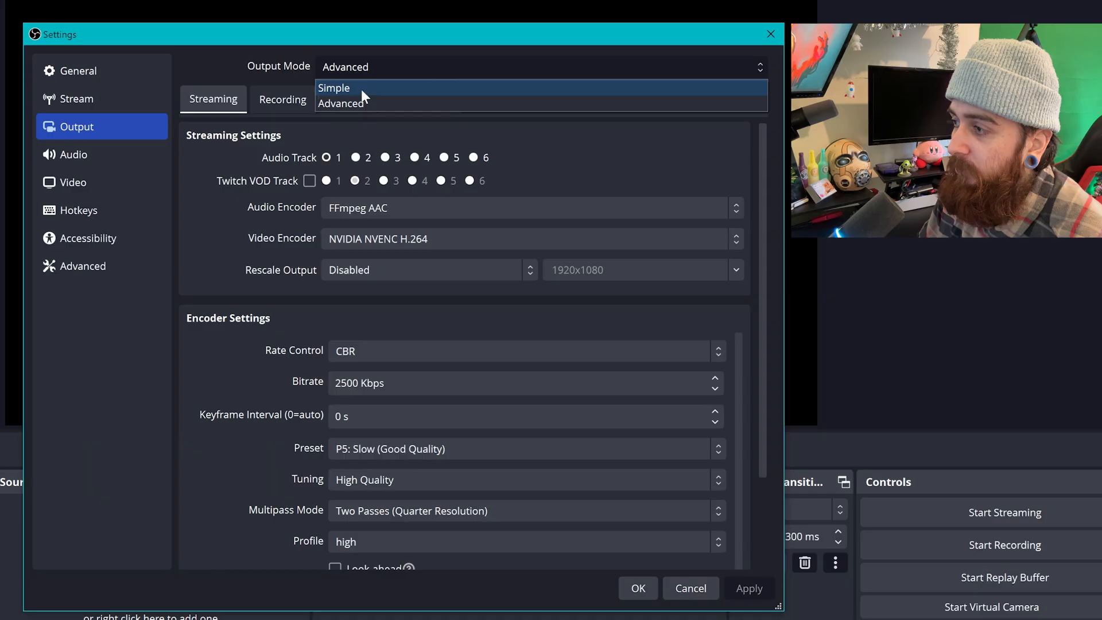
mouse_move(366, 103)
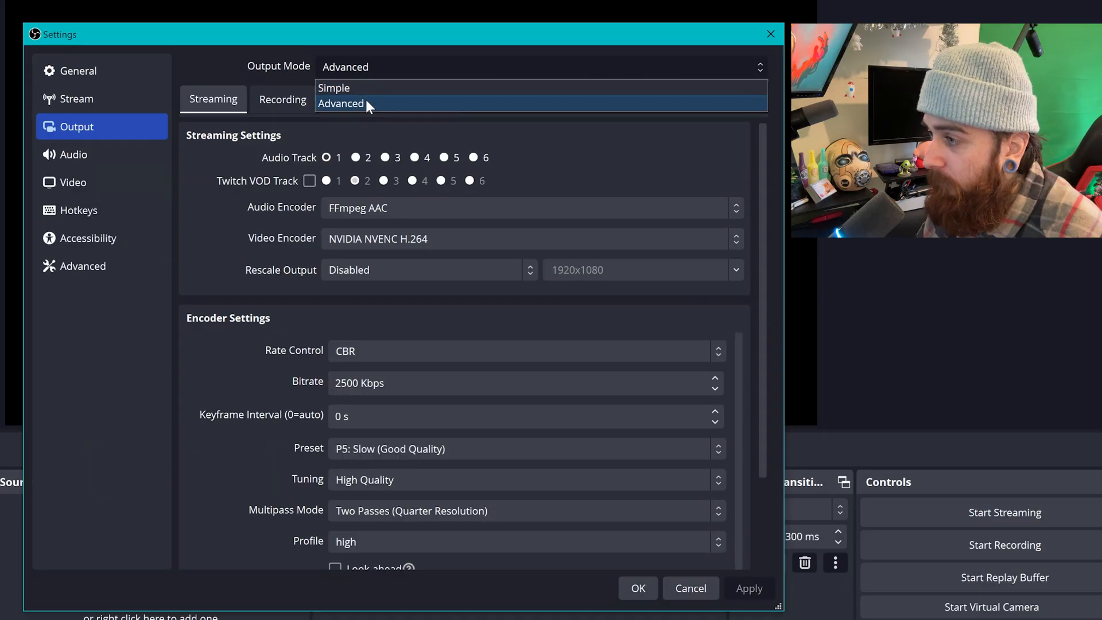
left_click(340, 104)
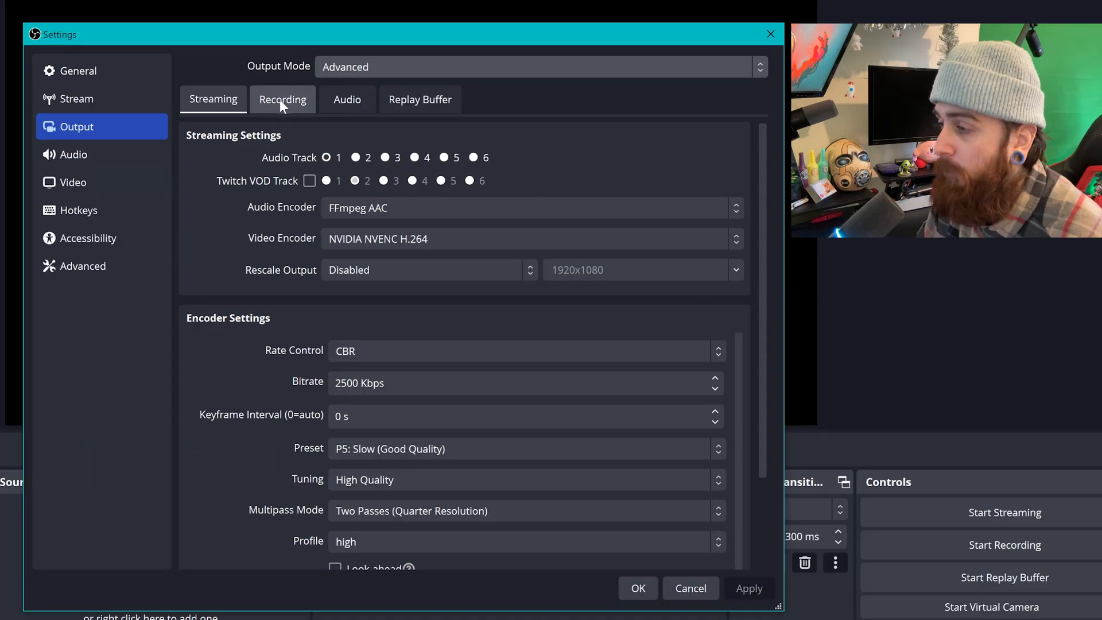
Show the Recording tab: Standard type, Matroska (.mkv) format, x264 encoder, audio track 1
left_click(282, 99)
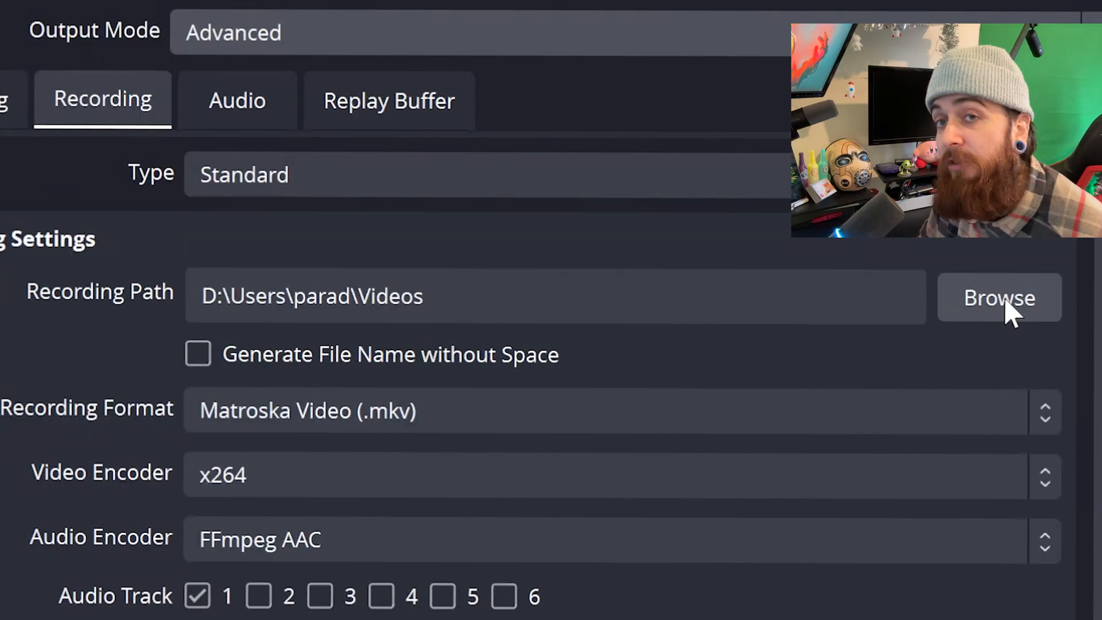
mouse_move(524, 334)
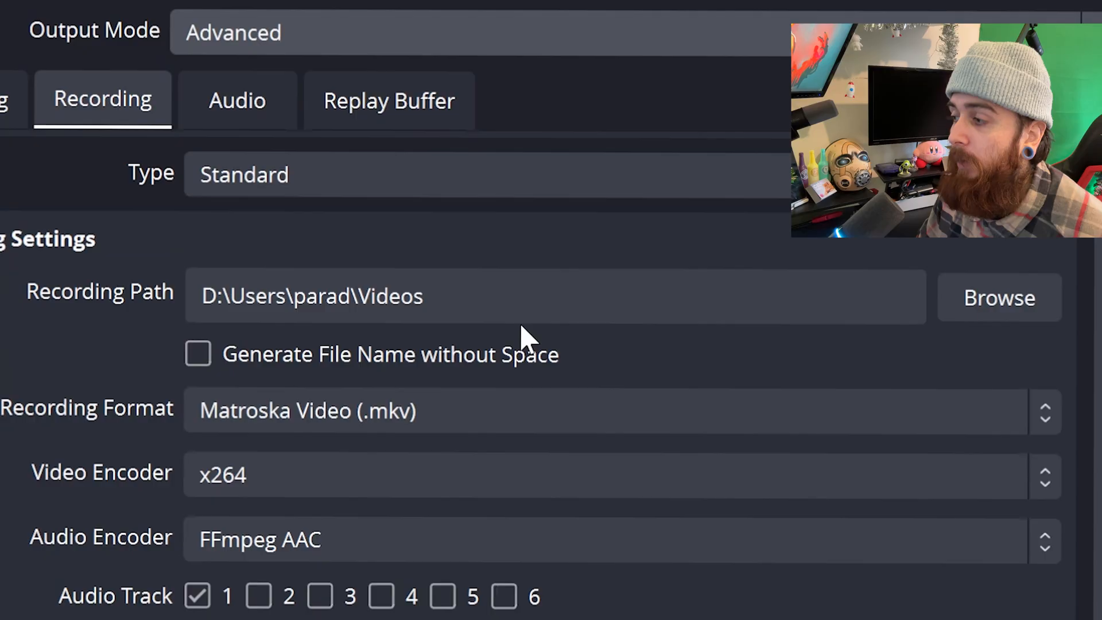
left_click(492, 296)
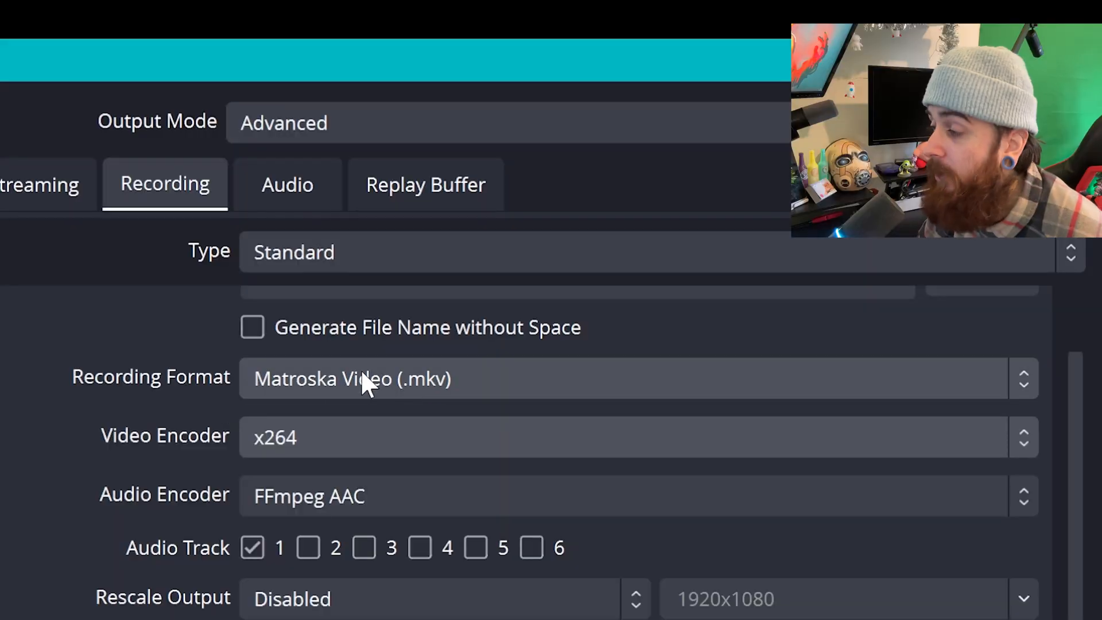
mouse_move(406, 398)
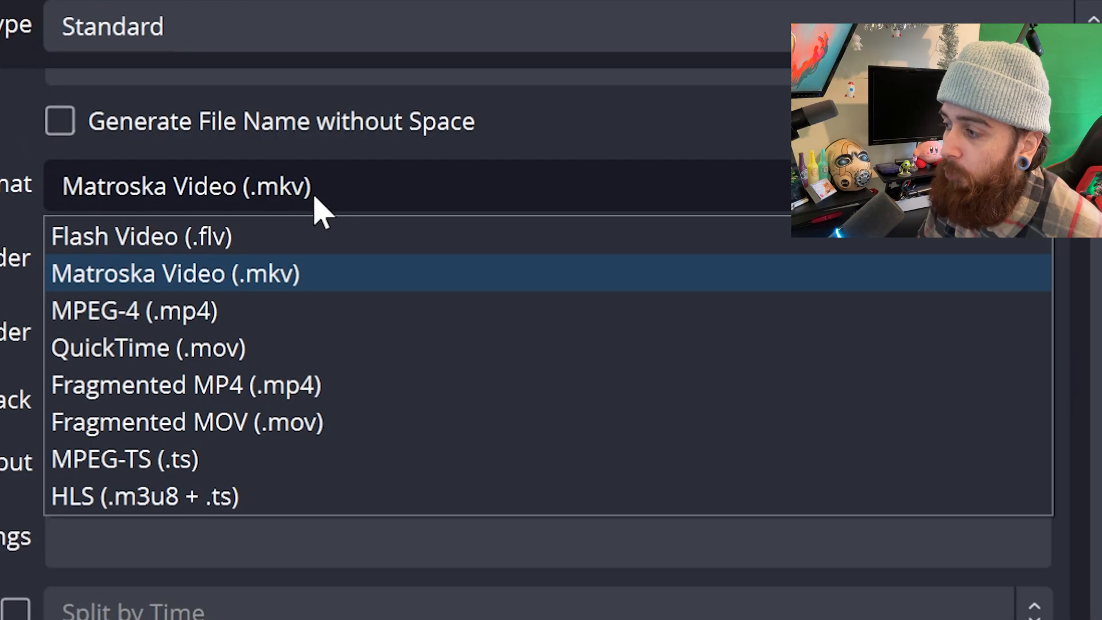
mouse_move(397, 419)
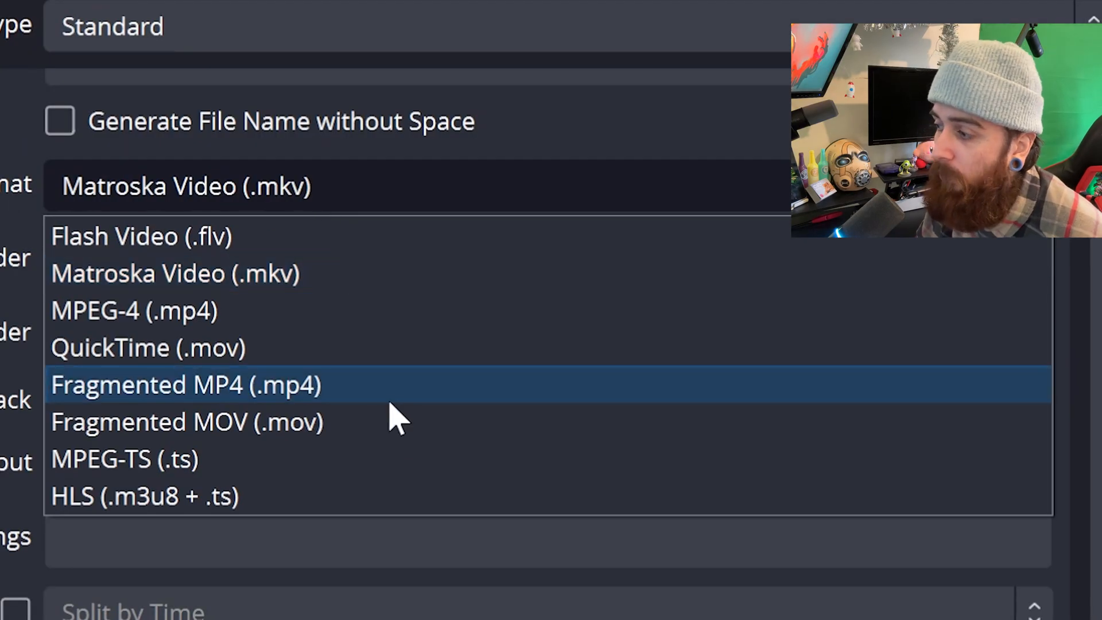
mouse_move(419, 450)
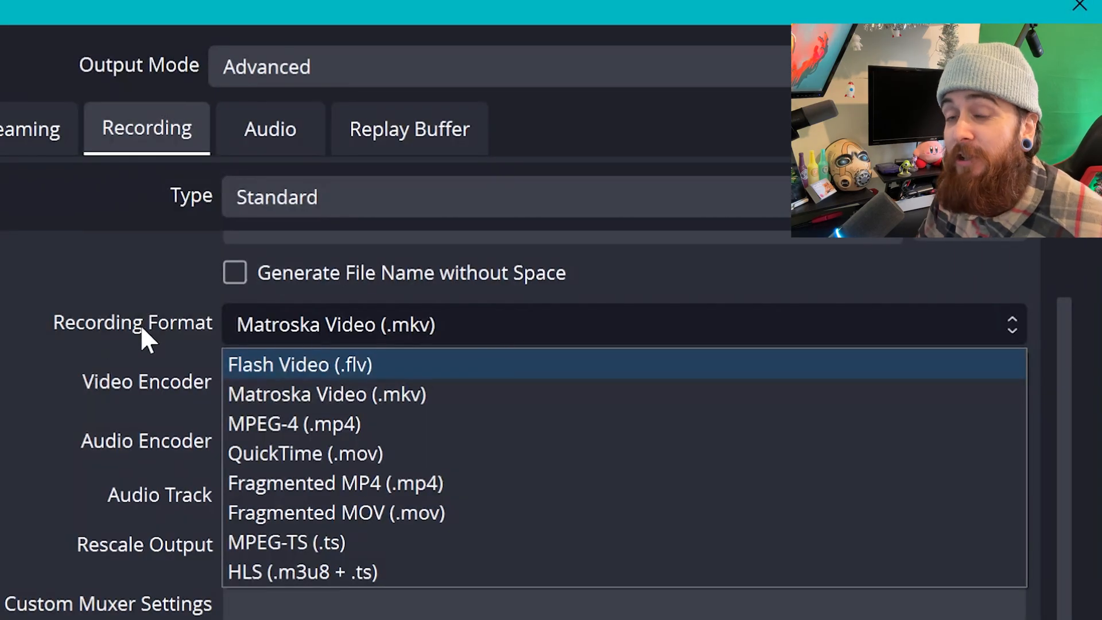
left_click(326, 394)
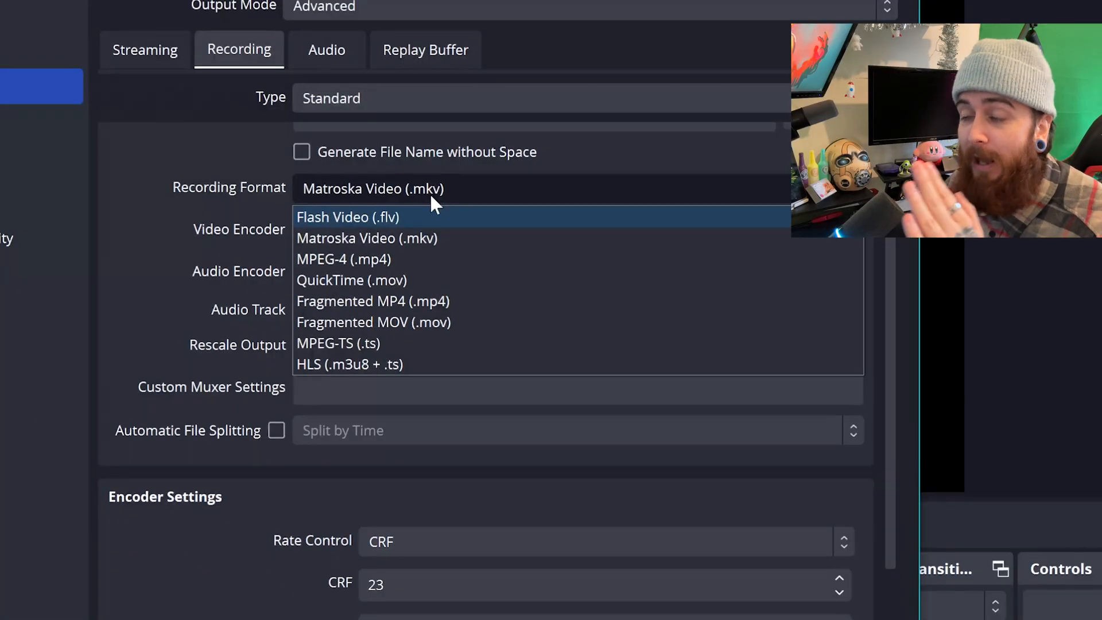
mouse_move(469, 275)
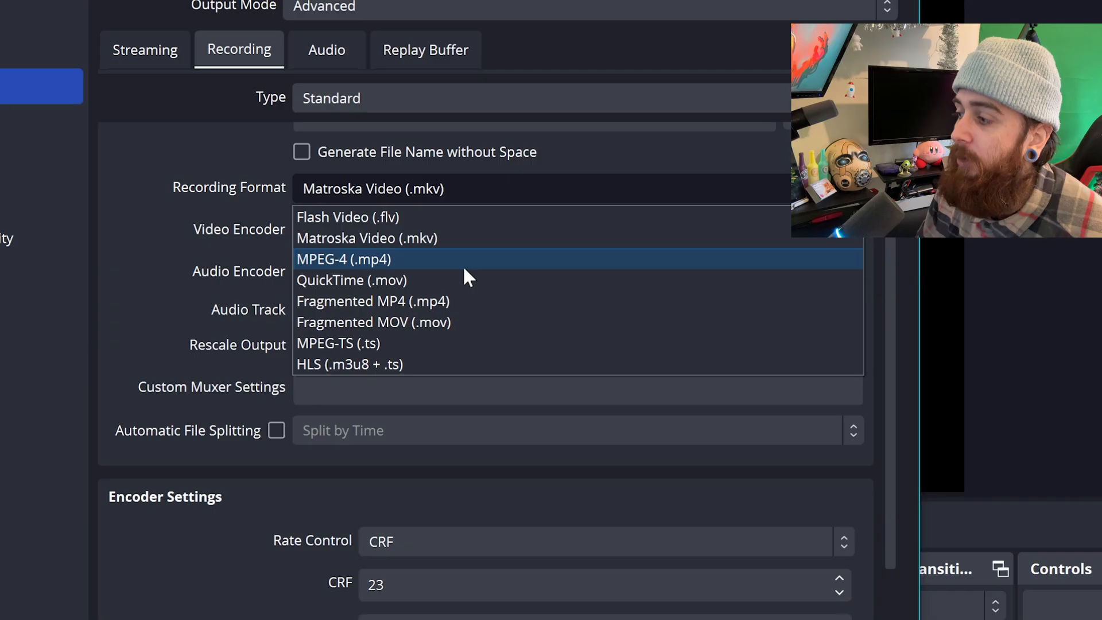
mouse_move(488, 322)
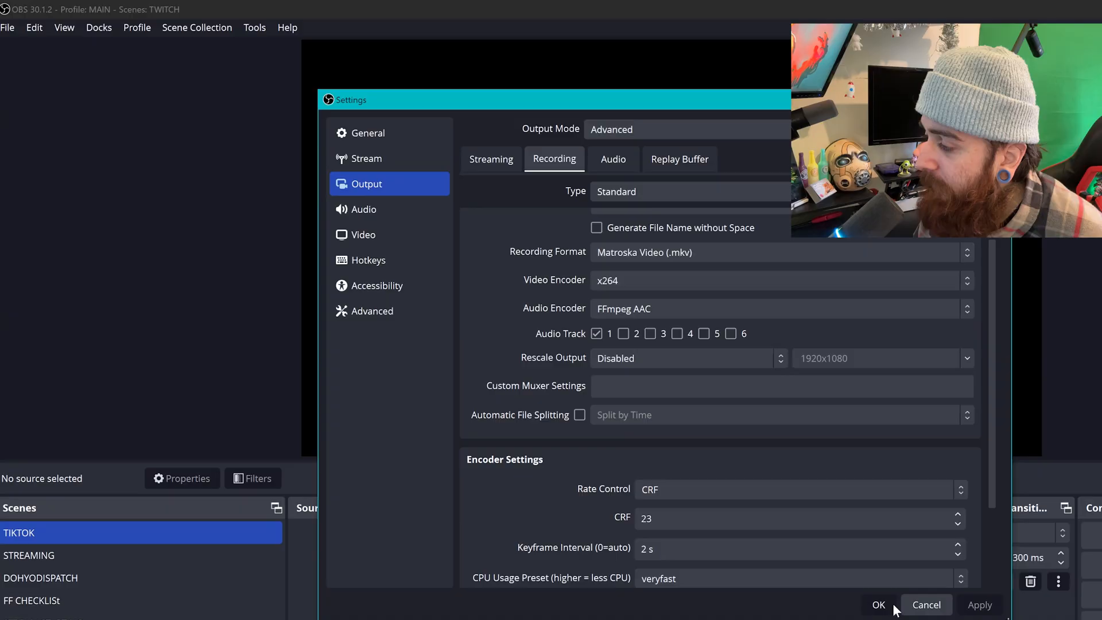
Close Settings, then open and close the File > Remux Recordings window
left_click(7, 27)
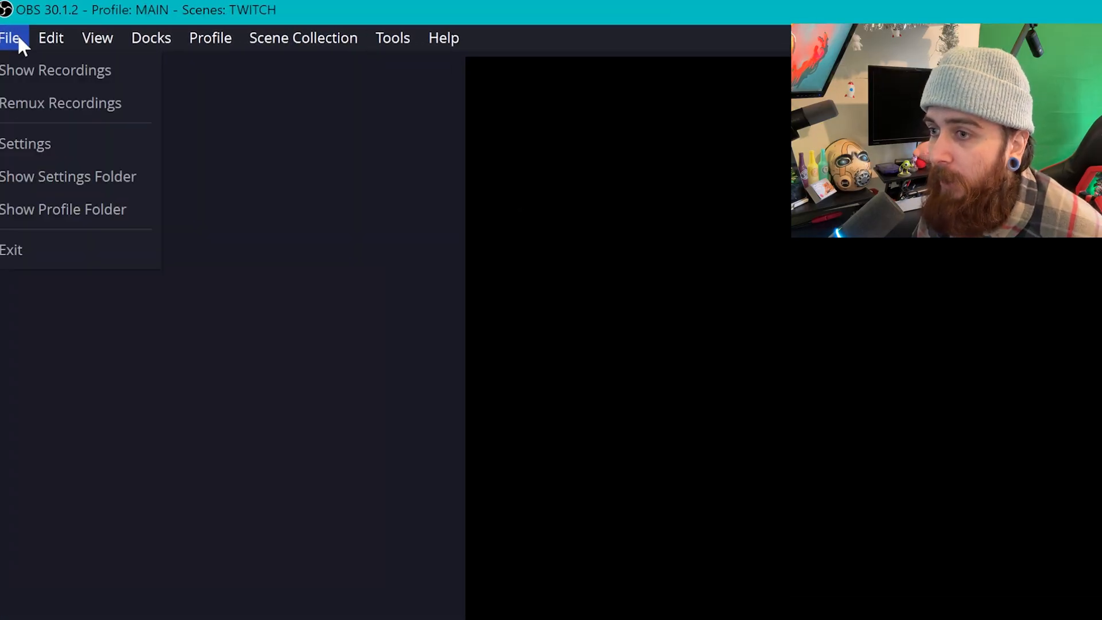
left_click(60, 103)
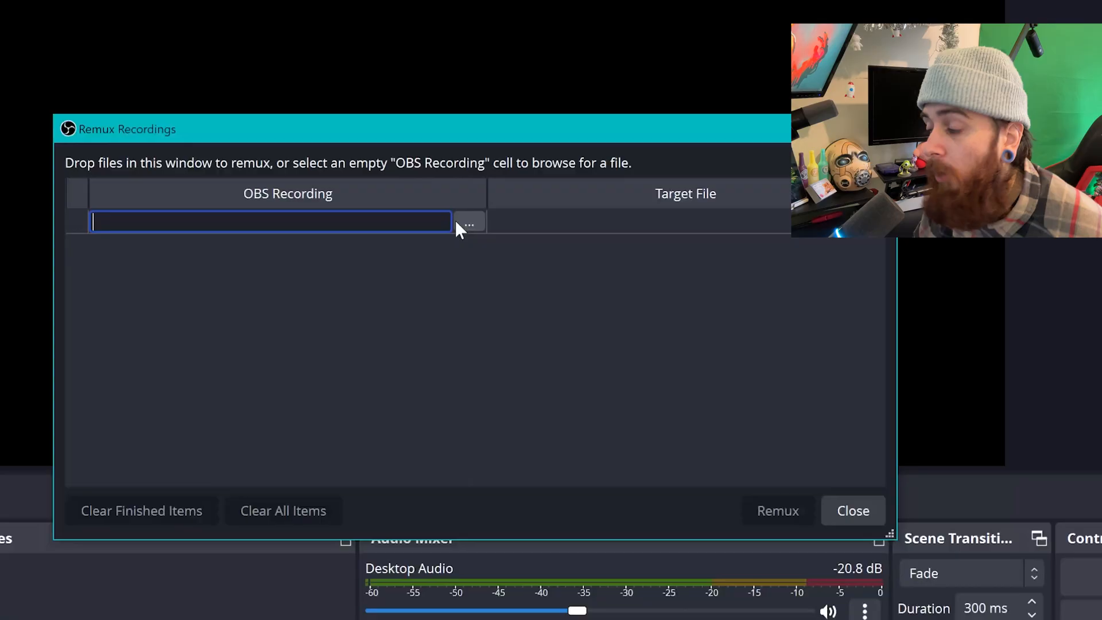
mouse_move(659, 470)
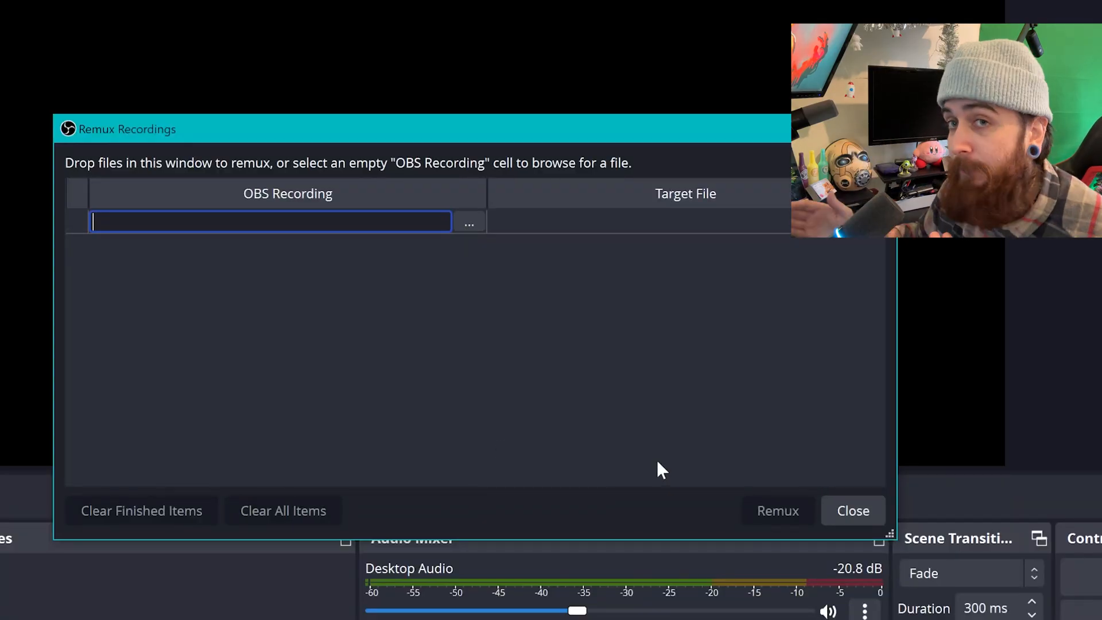
left_click(851, 510)
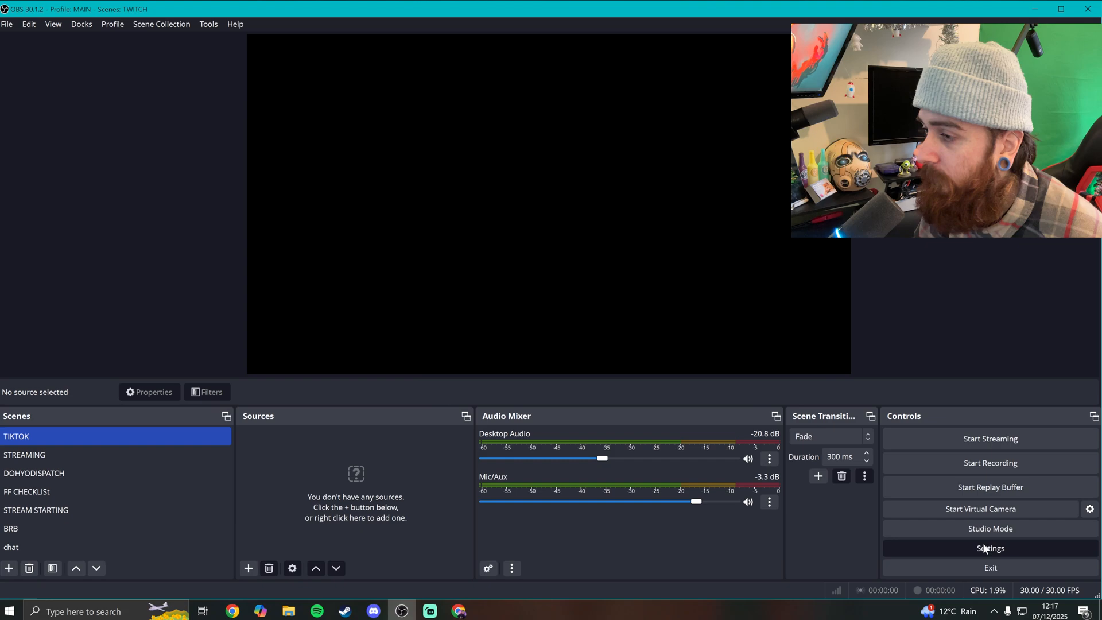
Reopen Settings, check the Advanced recording remux option, and return to the Output page
left_click(990, 548)
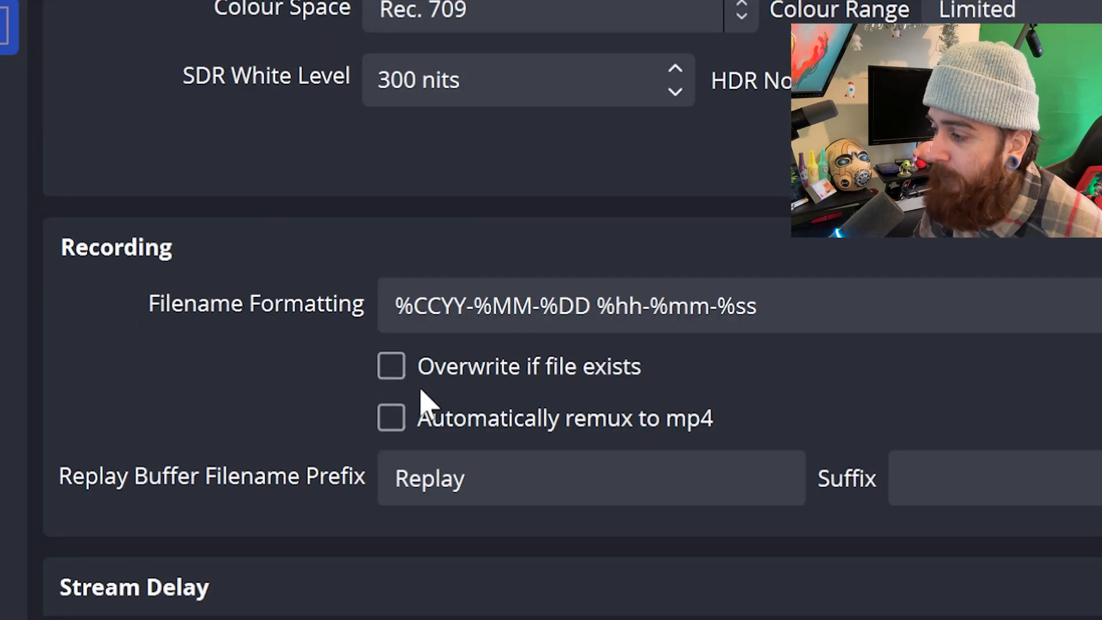
mouse_move(457, 436)
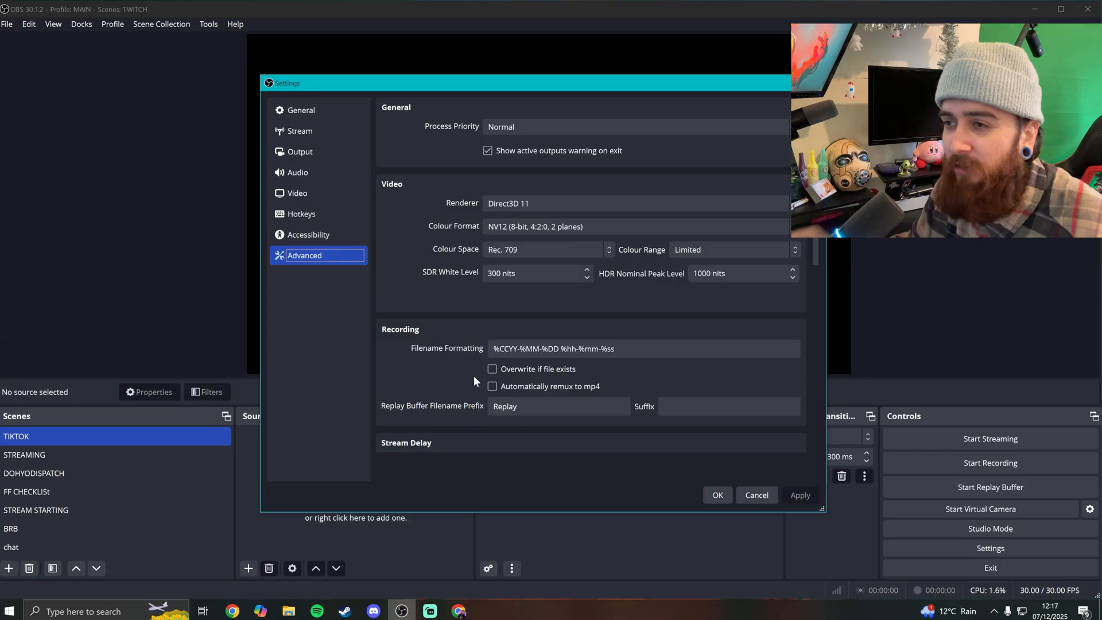
left_click(300, 110)
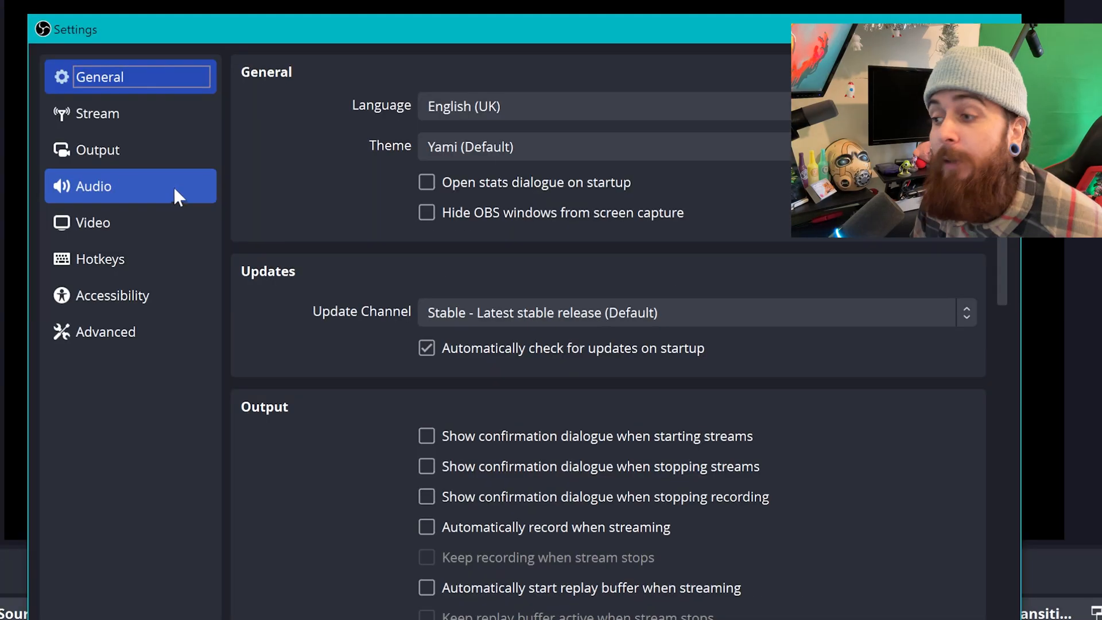
left_click(97, 149)
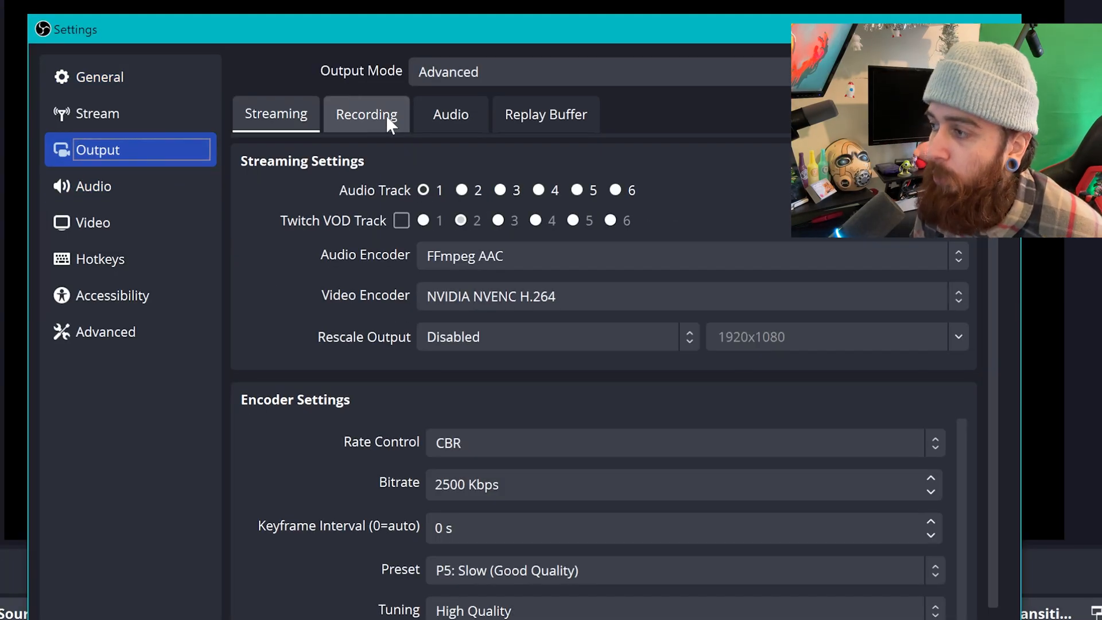
On the Recording tab, keep Matroska format and choose the NVIDIA NVENC H.264 encoder
left_click(365, 115)
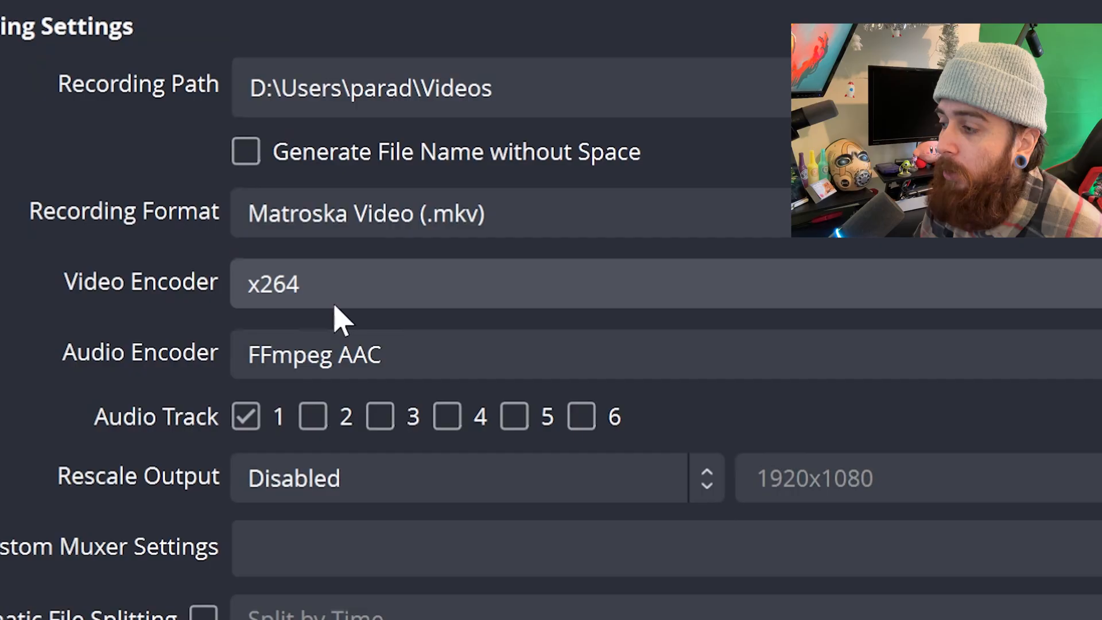
mouse_move(342, 313)
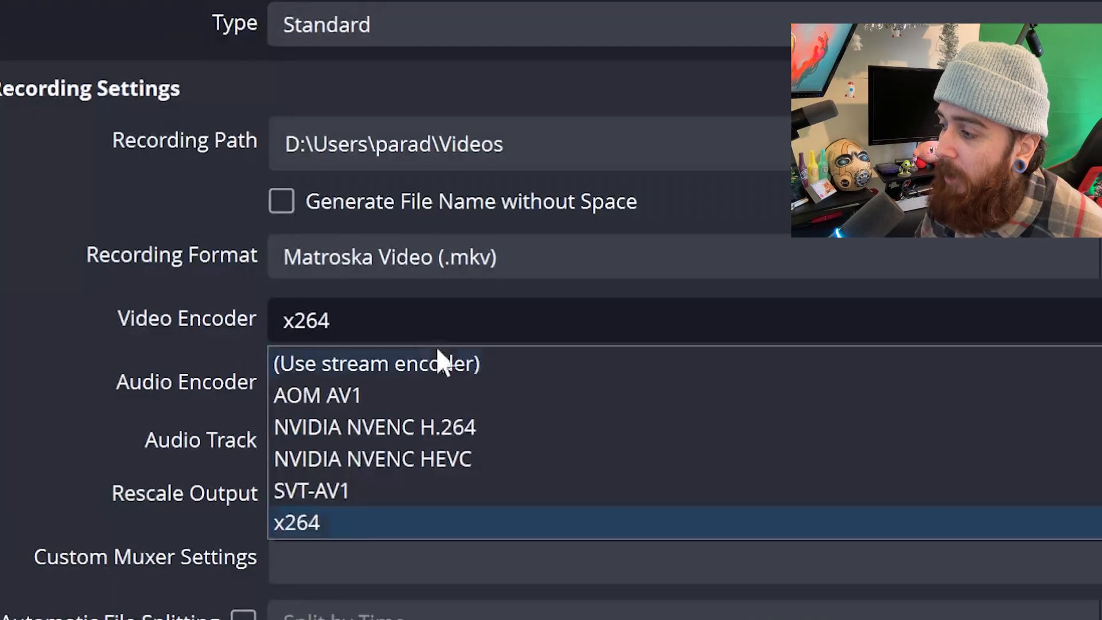
mouse_move(492, 435)
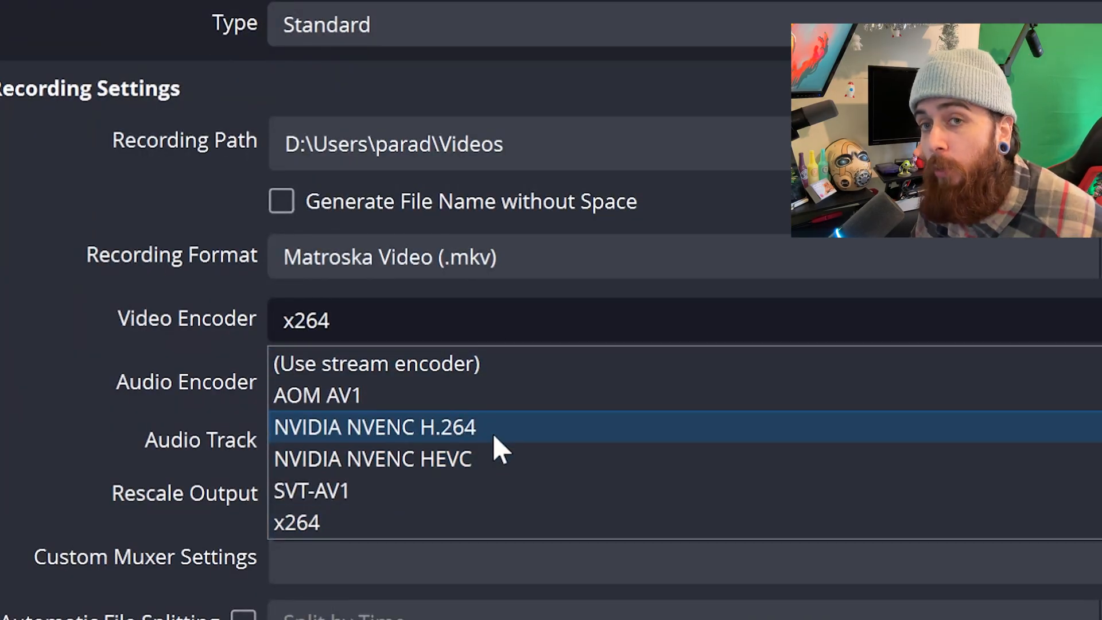
left_click(375, 427)
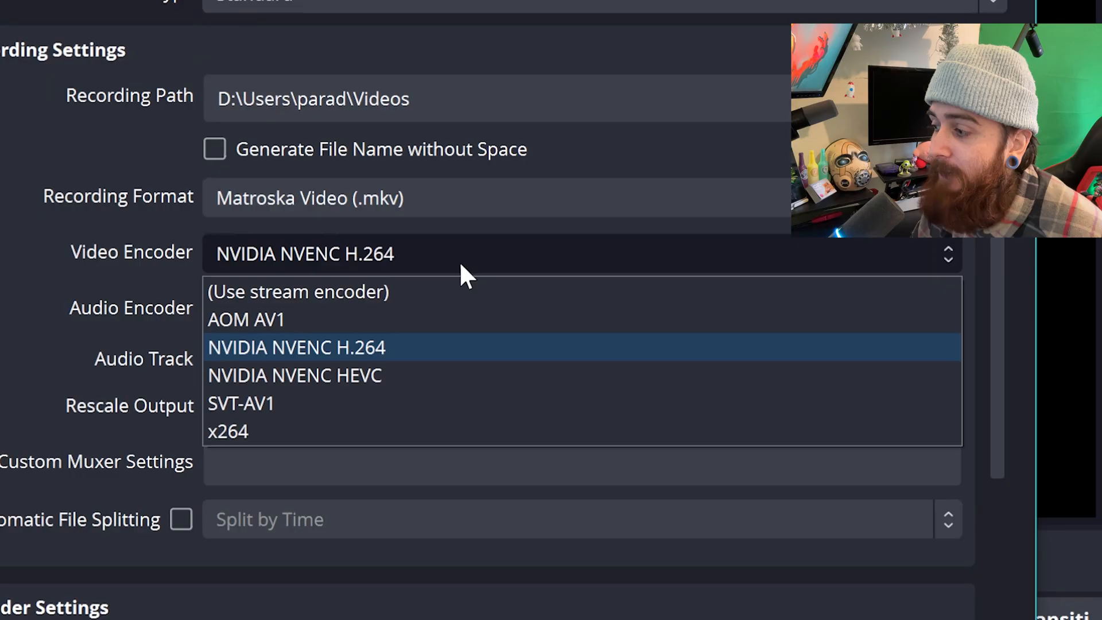
mouse_move(369, 431)
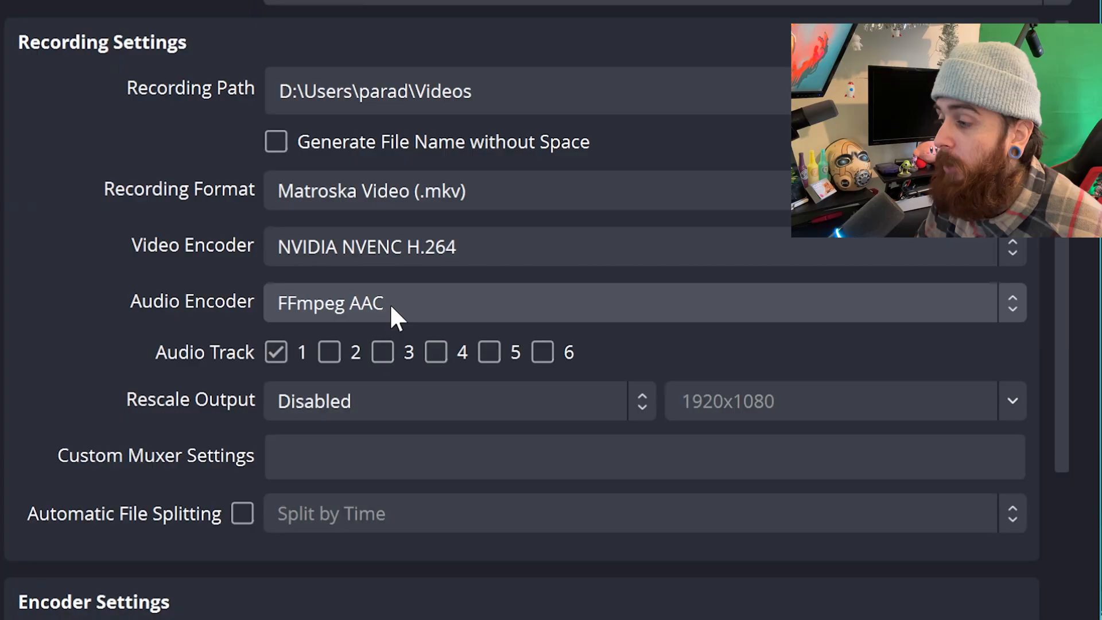
mouse_move(429, 313)
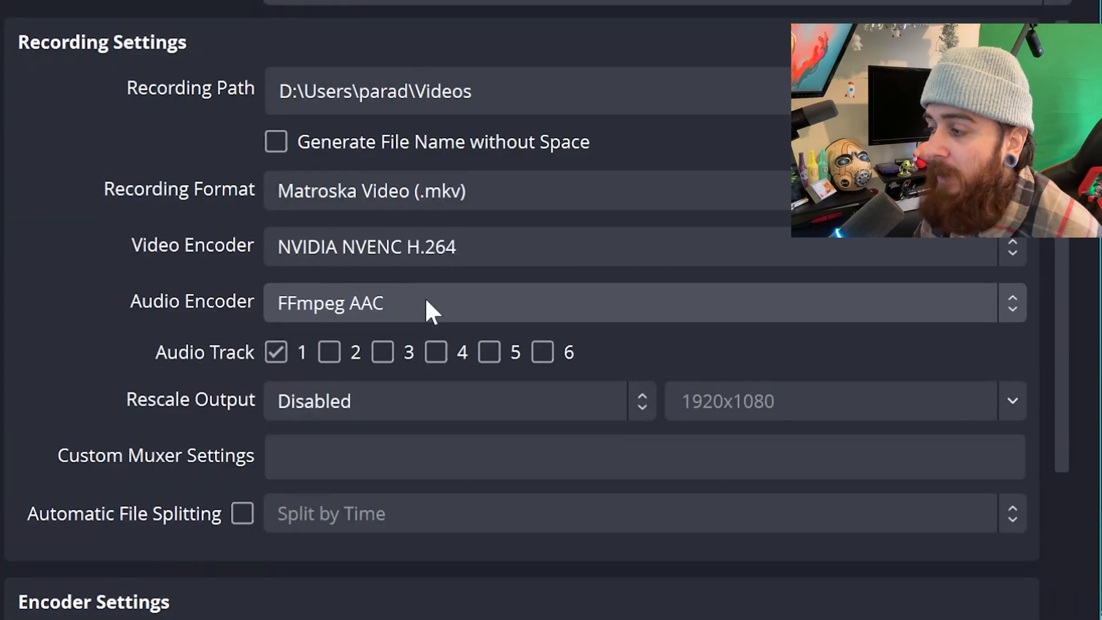
mouse_move(454, 320)
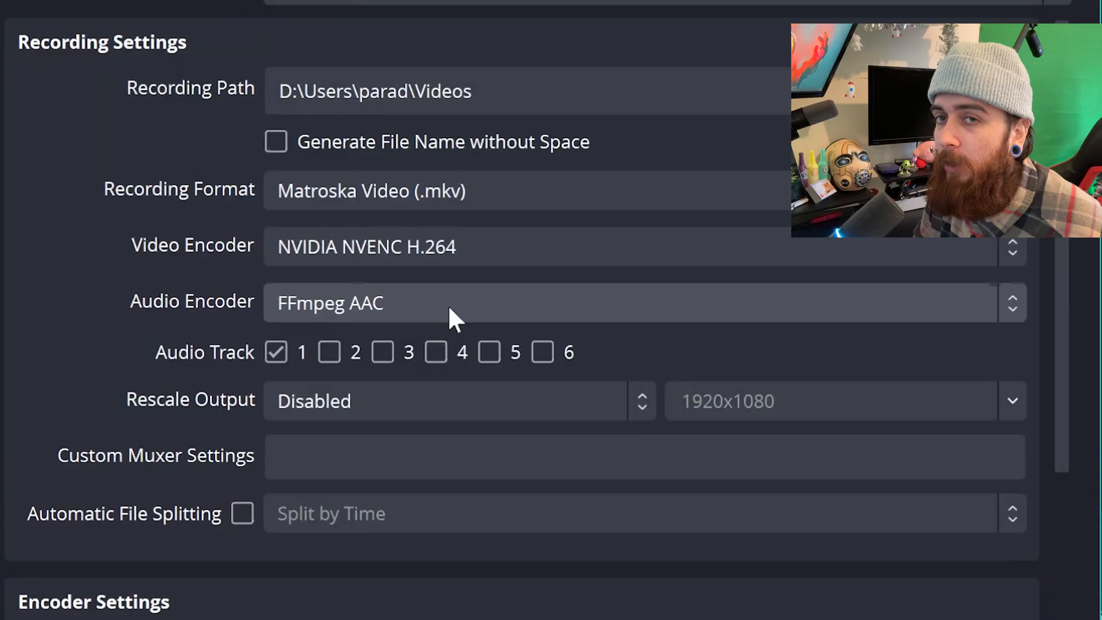
scroll("down", 3)
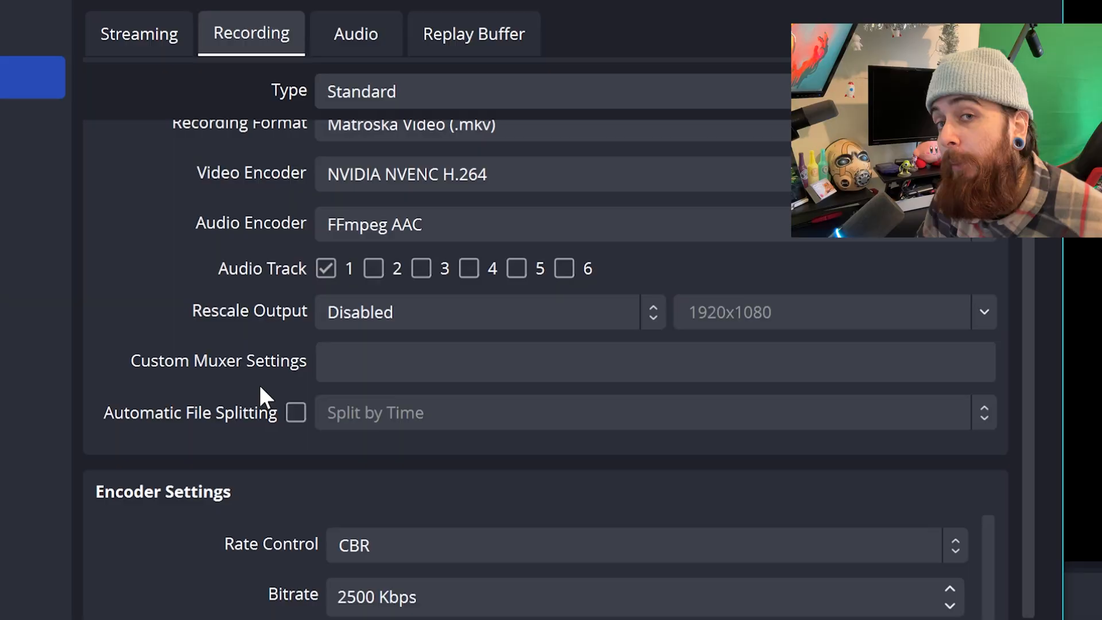
mouse_move(253, 400)
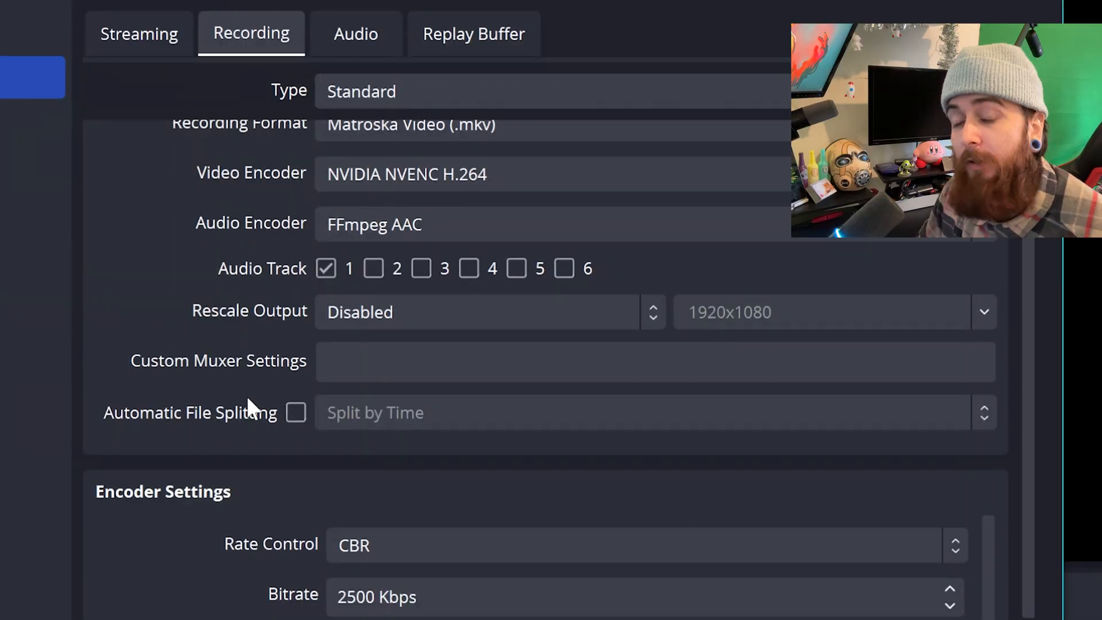
scroll("down", 3)
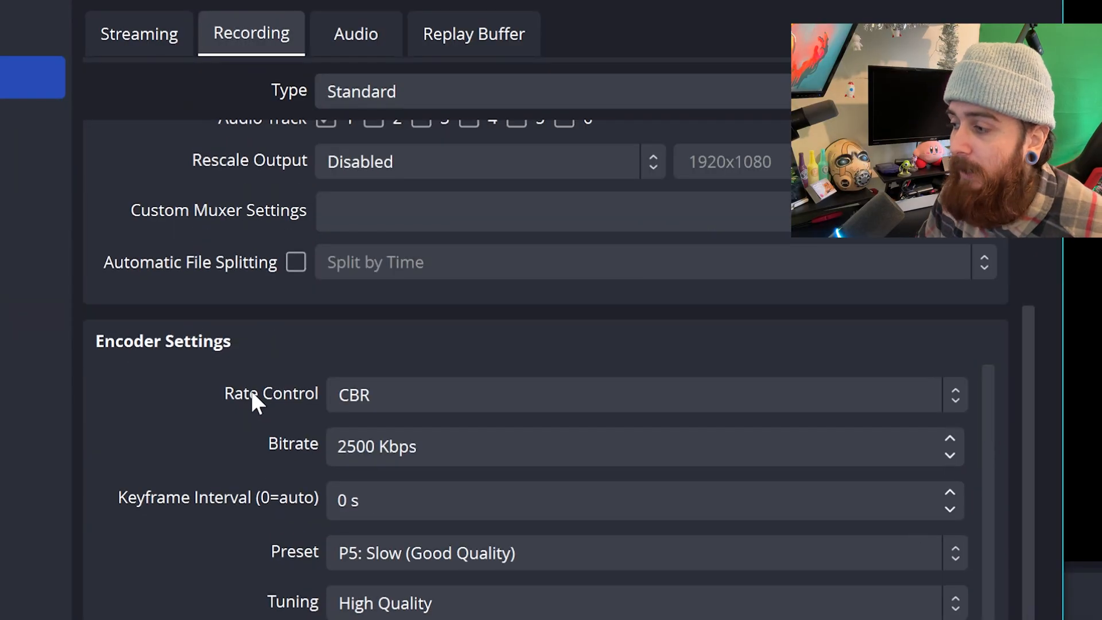
Scroll to Encoder Settings and list the Rate Control options (CBR, CQP, VBR, Lossless)
scroll("down", 3)
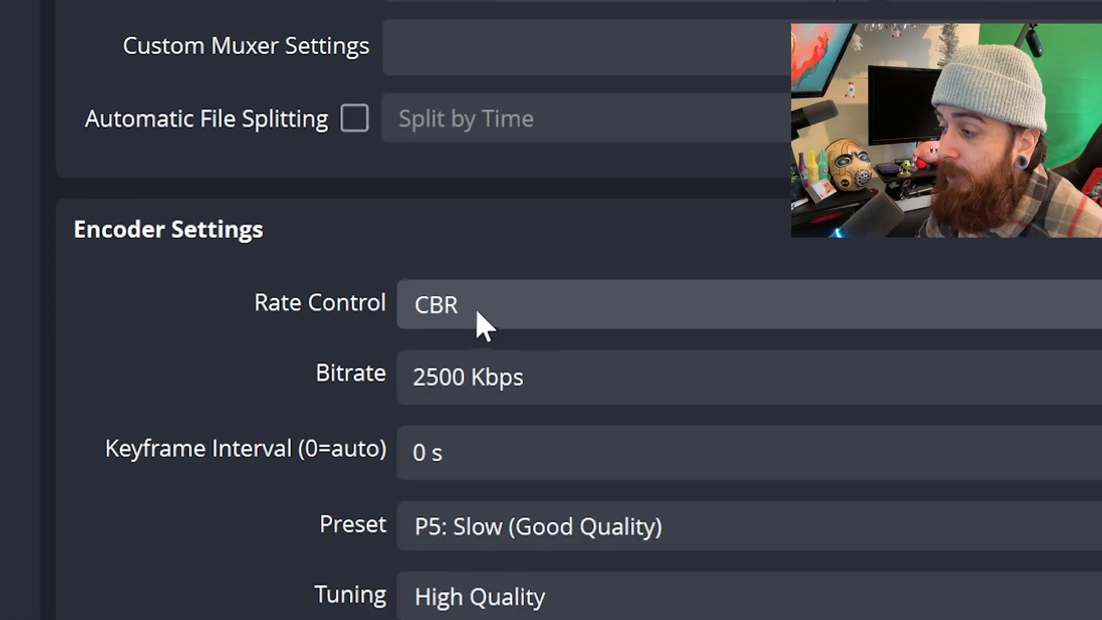
mouse_move(587, 348)
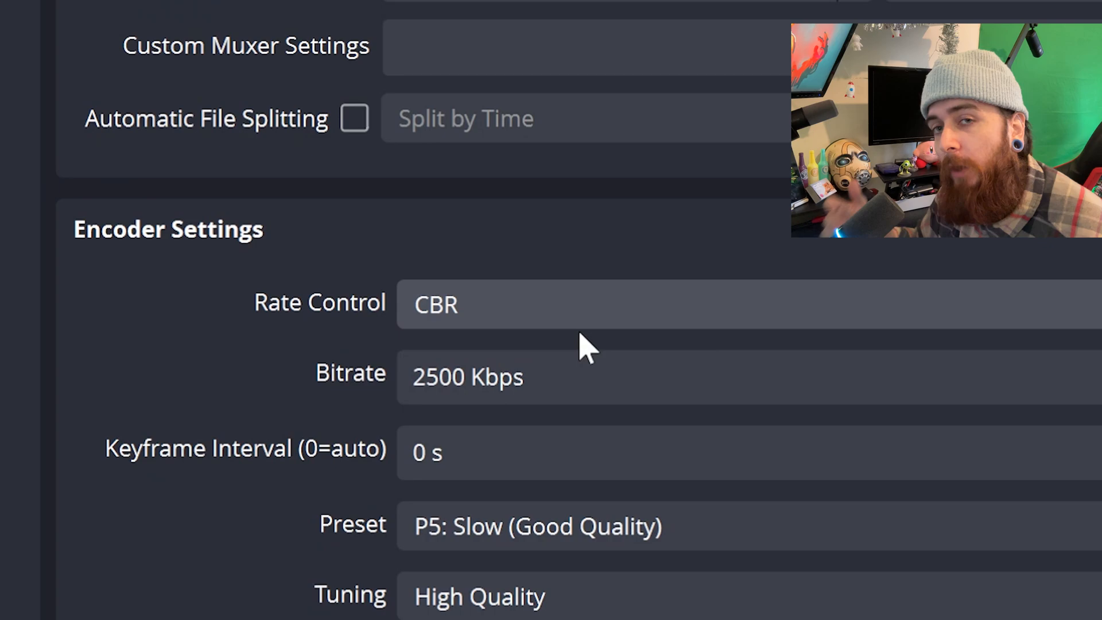
left_click(563, 304)
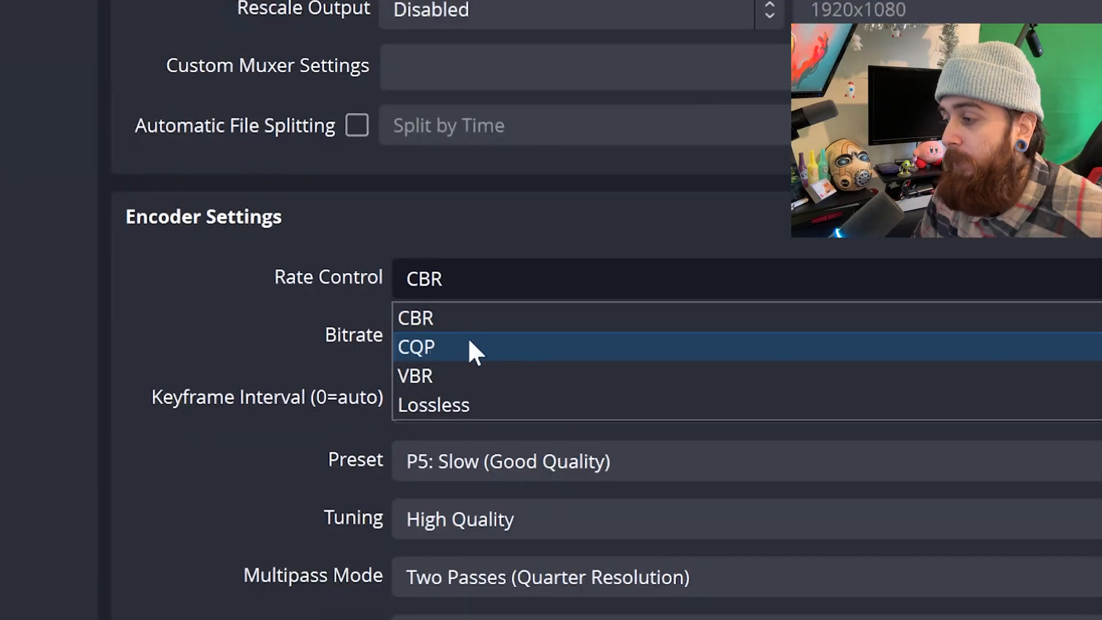
Set recording rate control to CQP with a CQ Level of 18
left_click(416, 347)
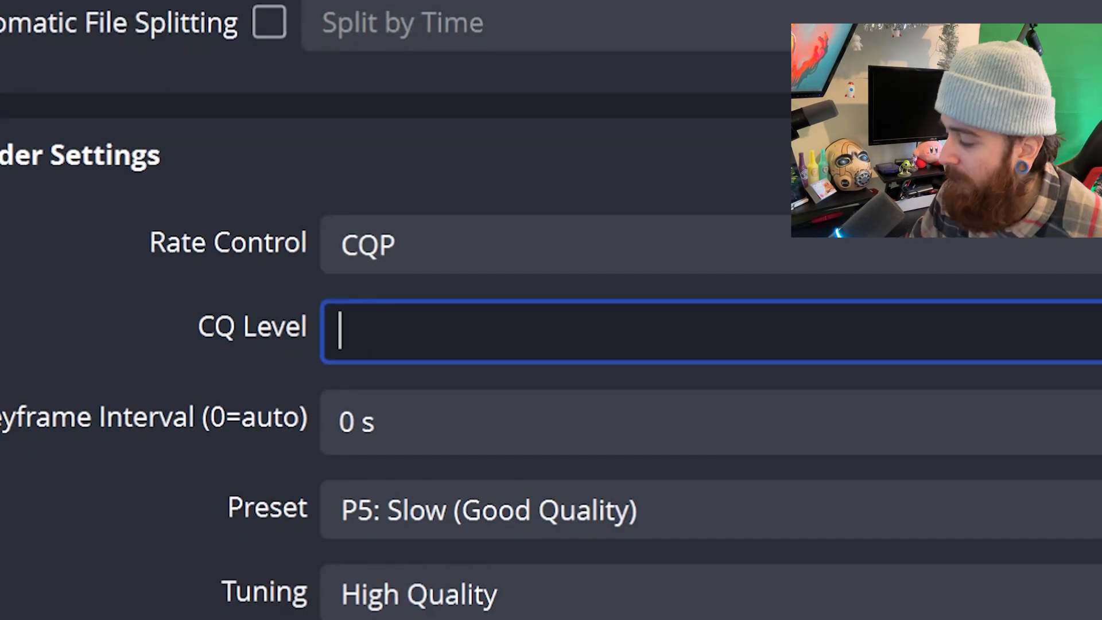
type("18")
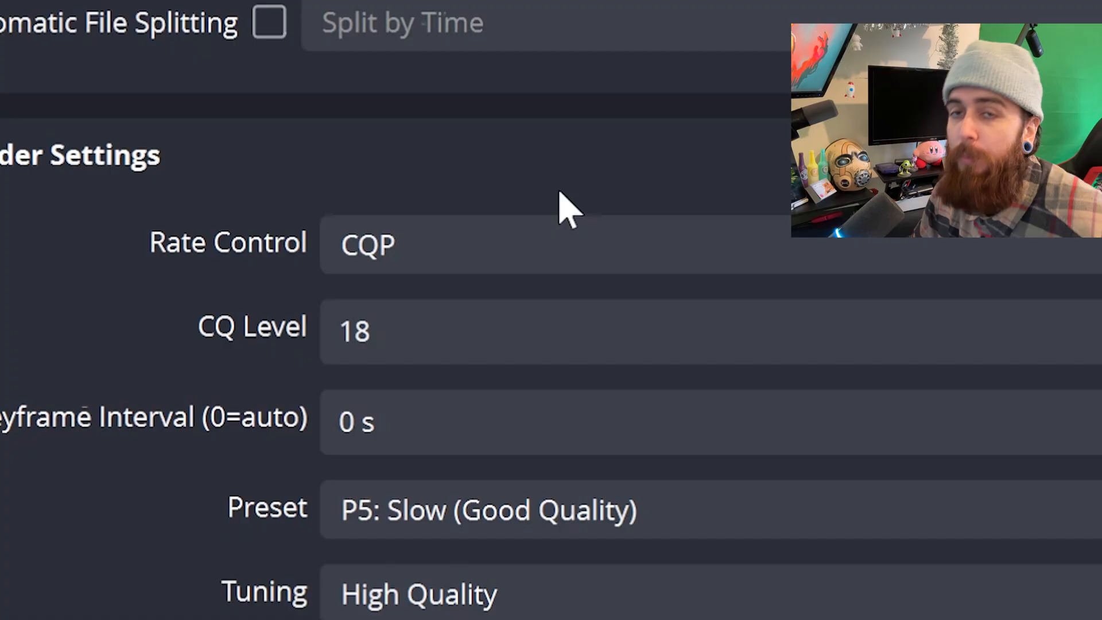
scroll("up", 3)
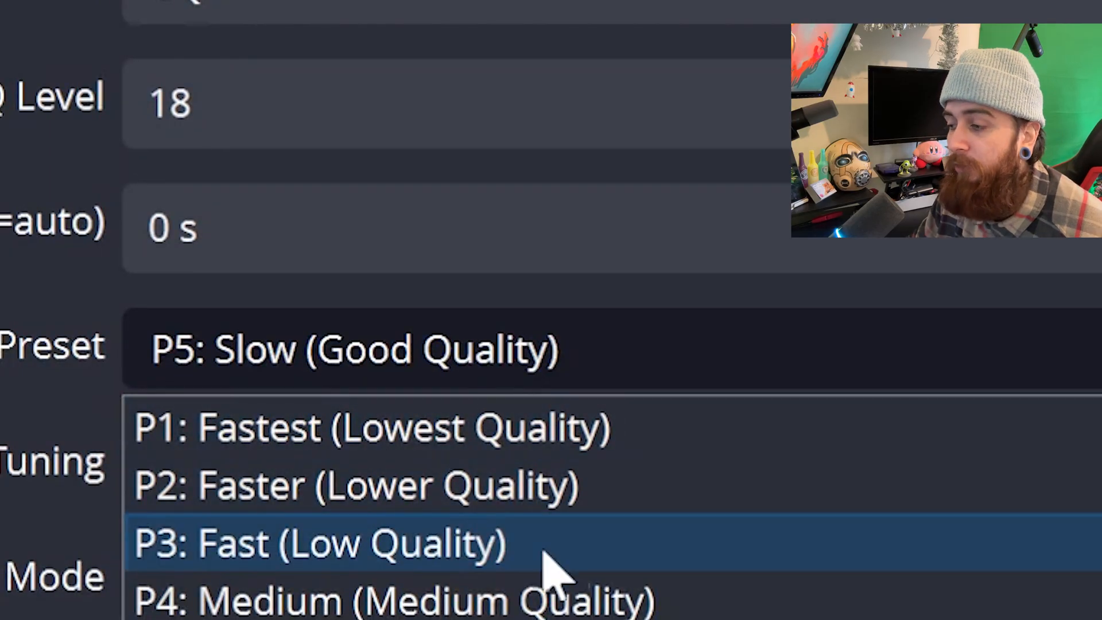
mouse_move(569, 576)
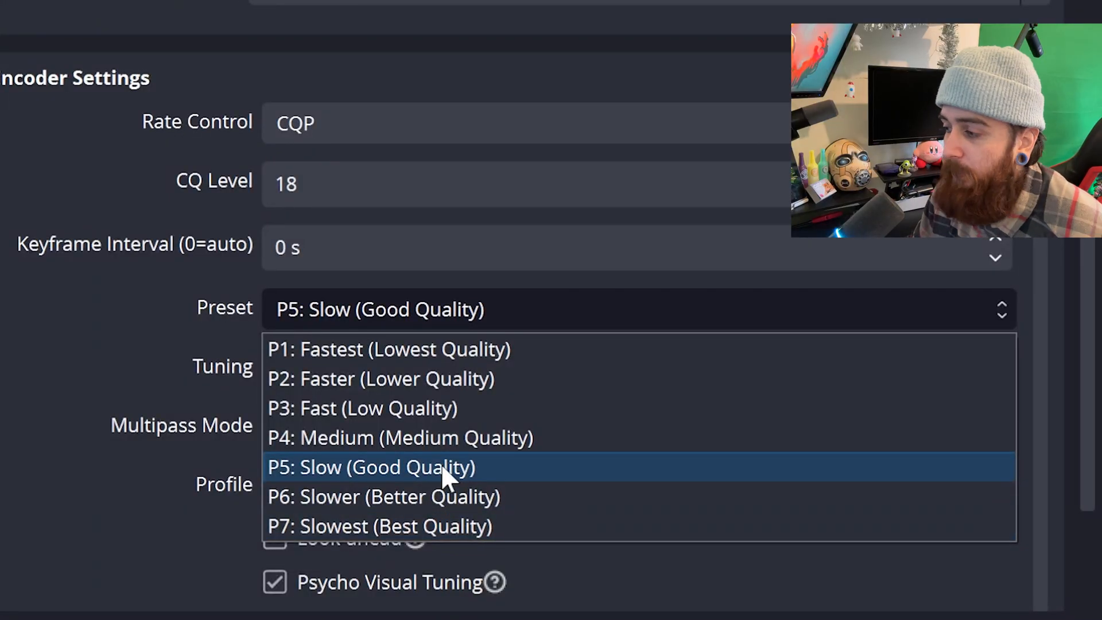
left_click(370, 467)
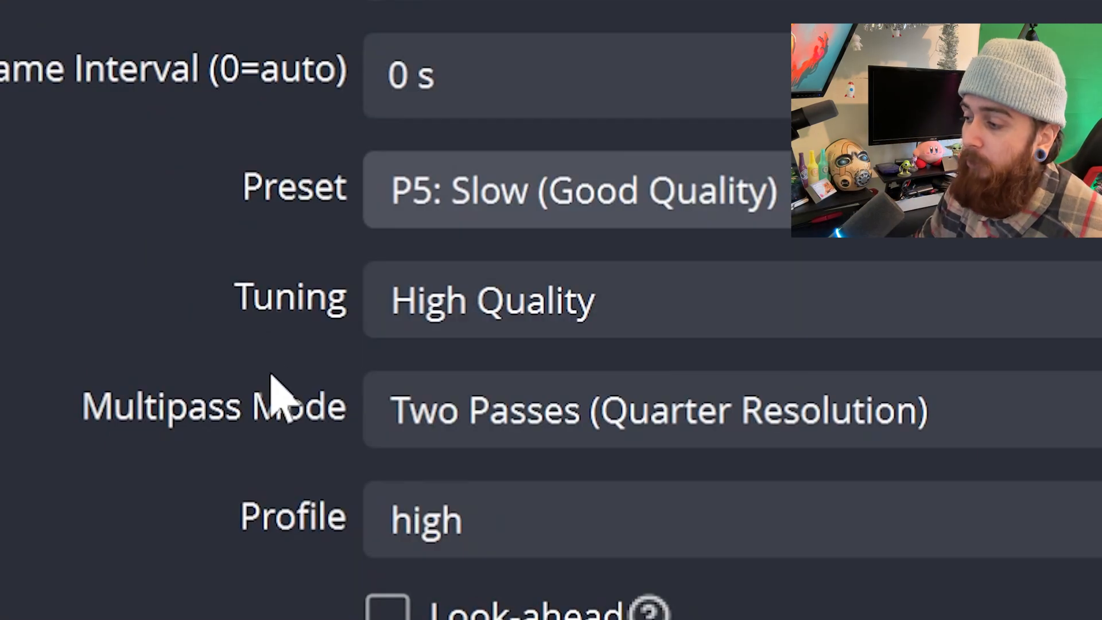
mouse_move(303, 512)
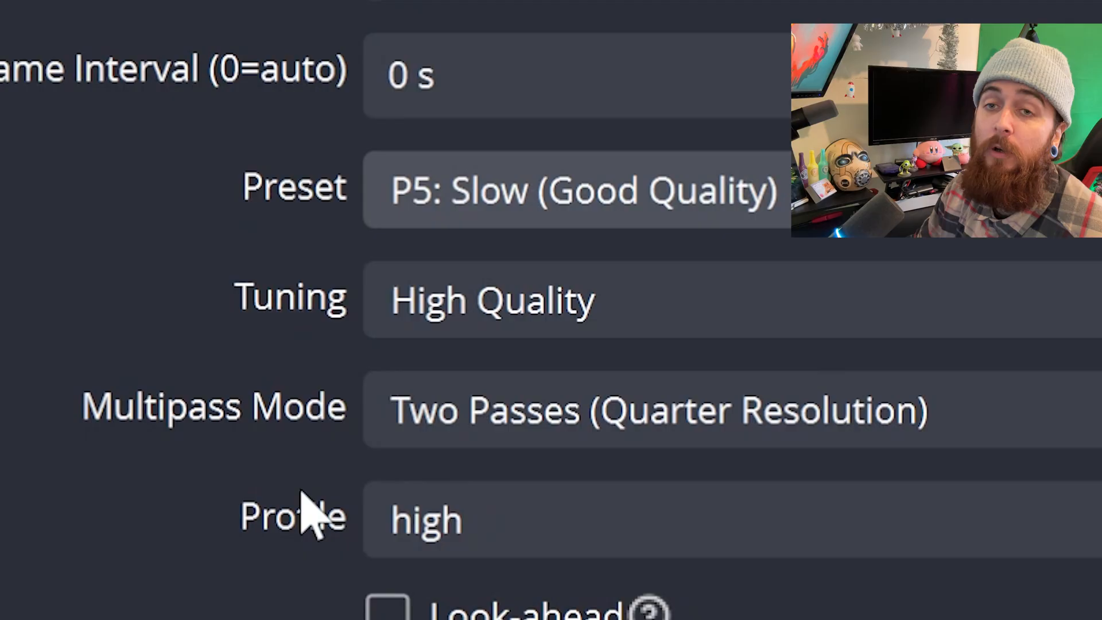
mouse_move(310, 499)
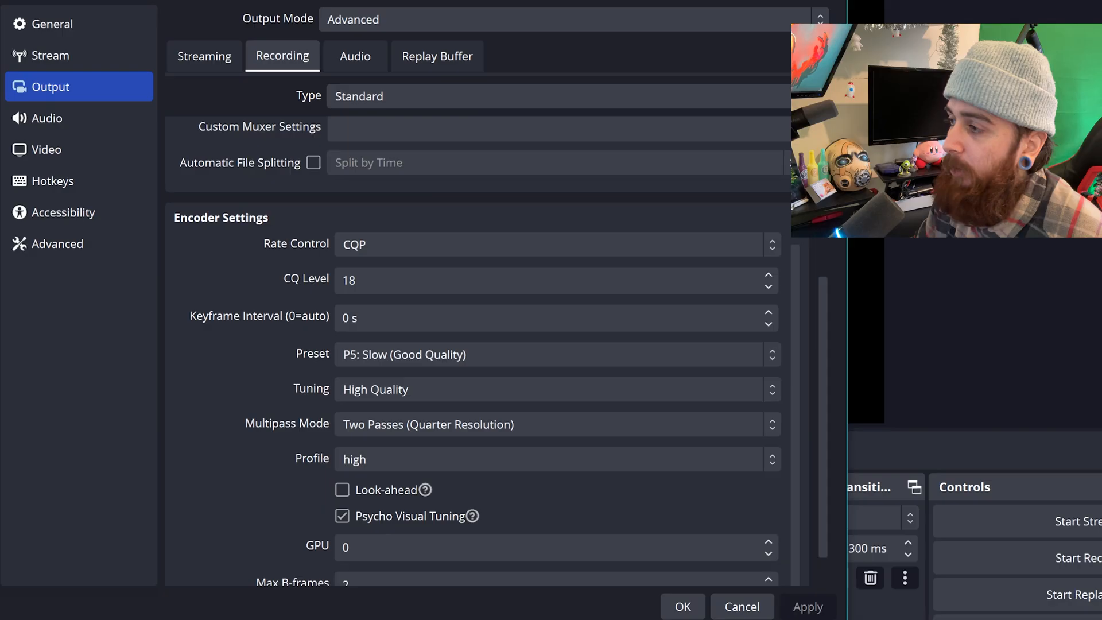
Show the Output Audio tab listing track bitrates 320, 320 and 160
left_click(355, 56)
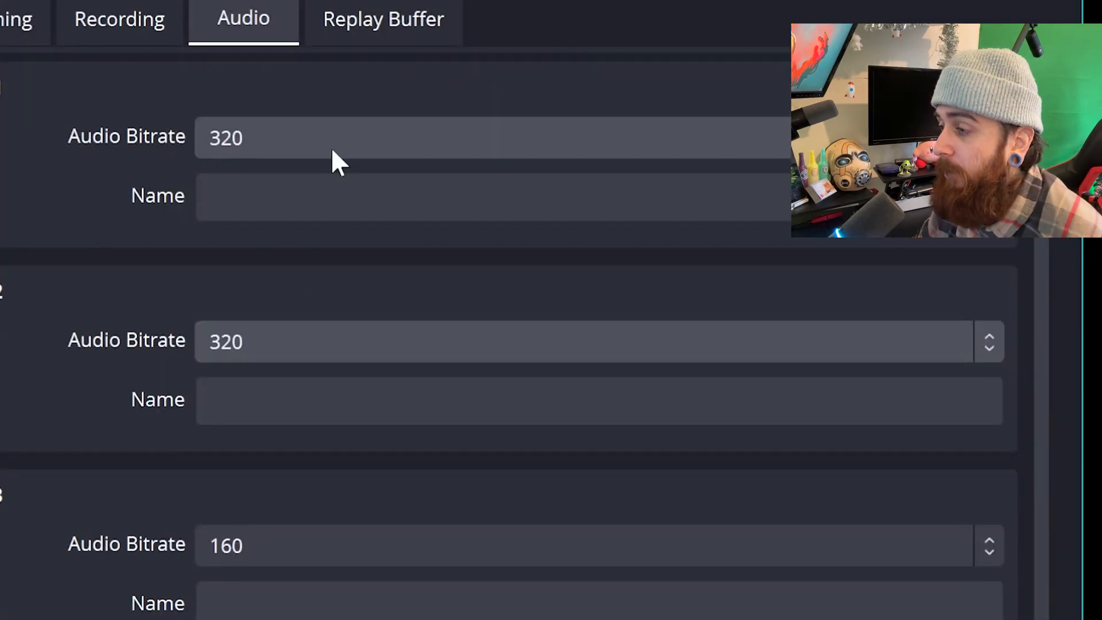
mouse_move(316, 538)
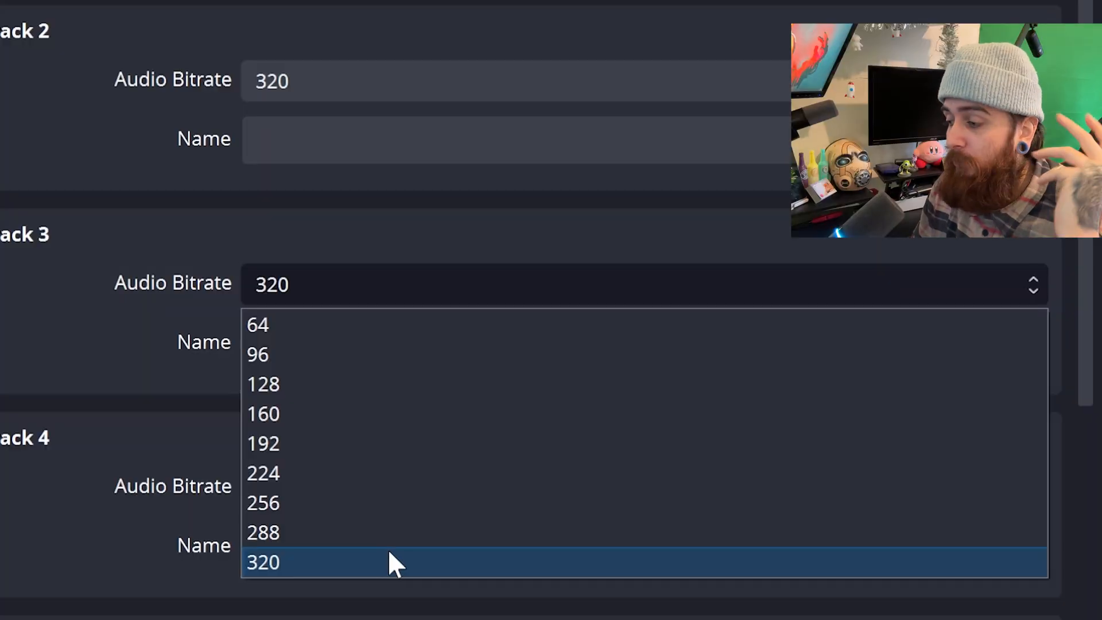
Set Track 3's audio bitrate to 320 and close Settings with OK
left_click(263, 413)
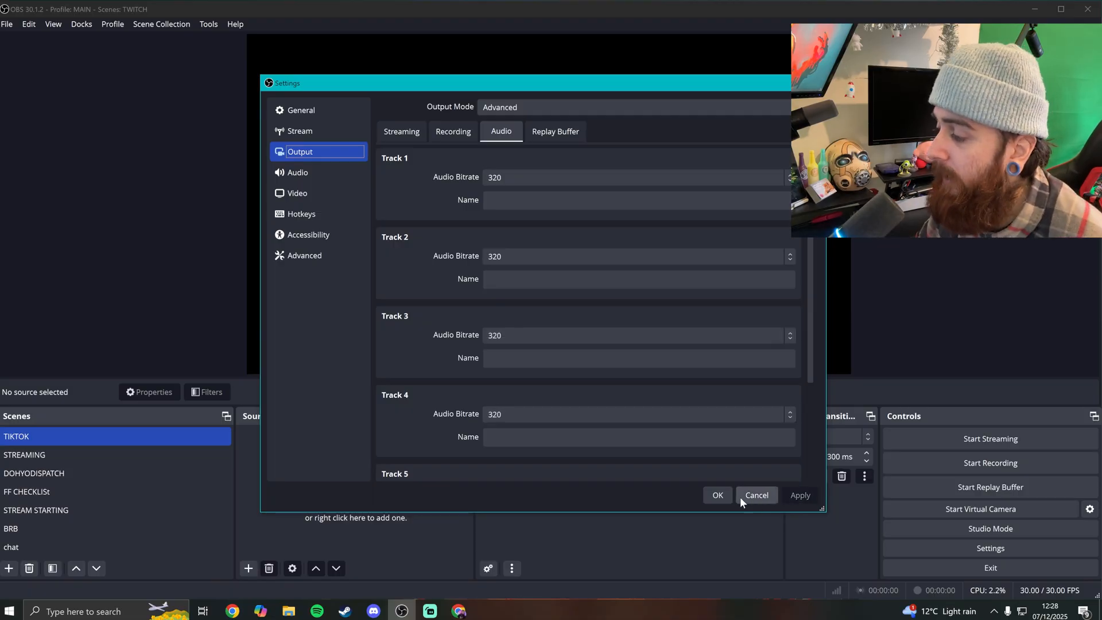
left_click(756, 495)
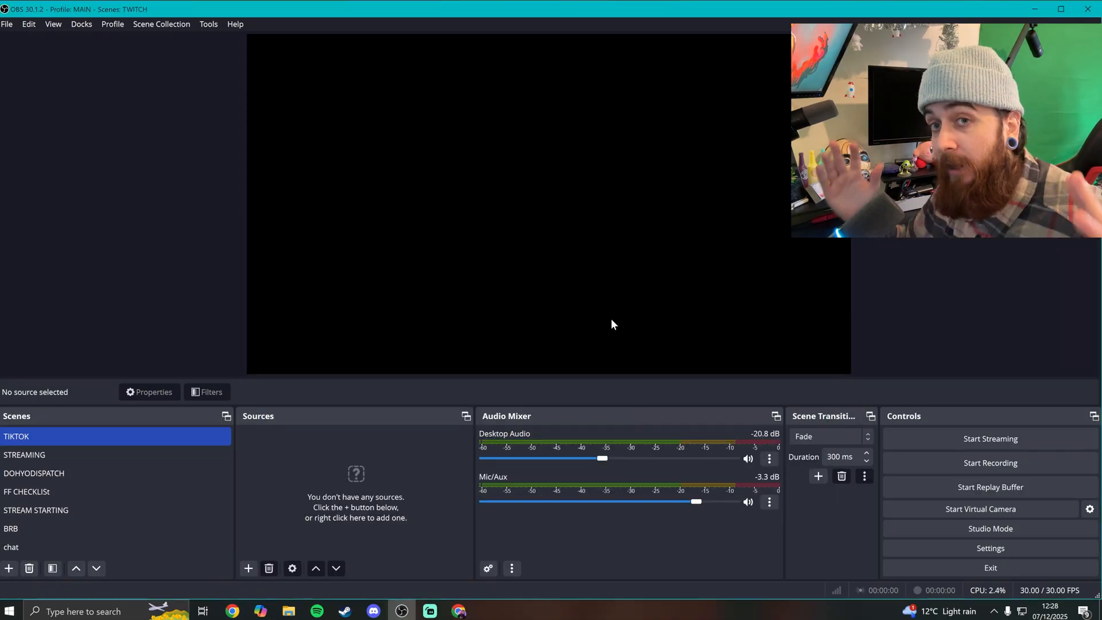
mouse_move(699, 372)
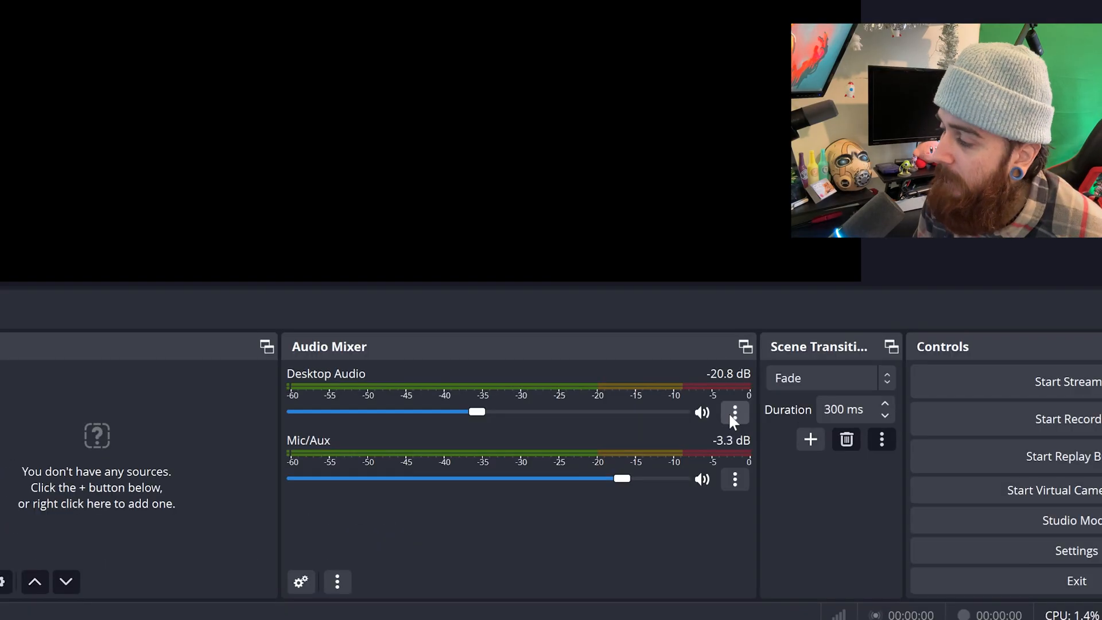
left_click(734, 413)
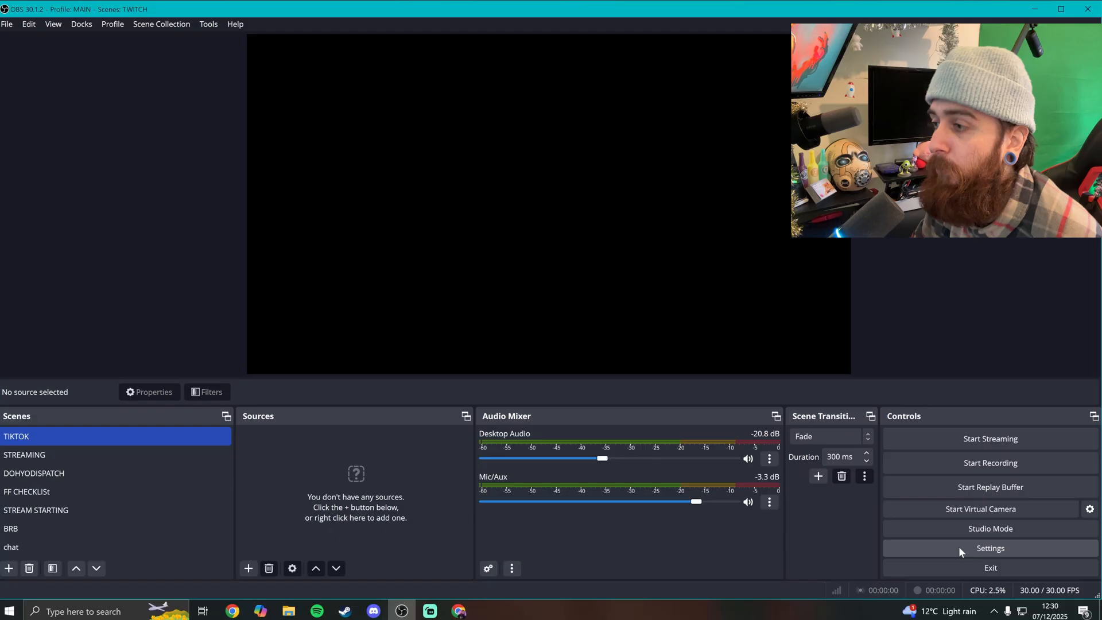
left_click(990, 548)
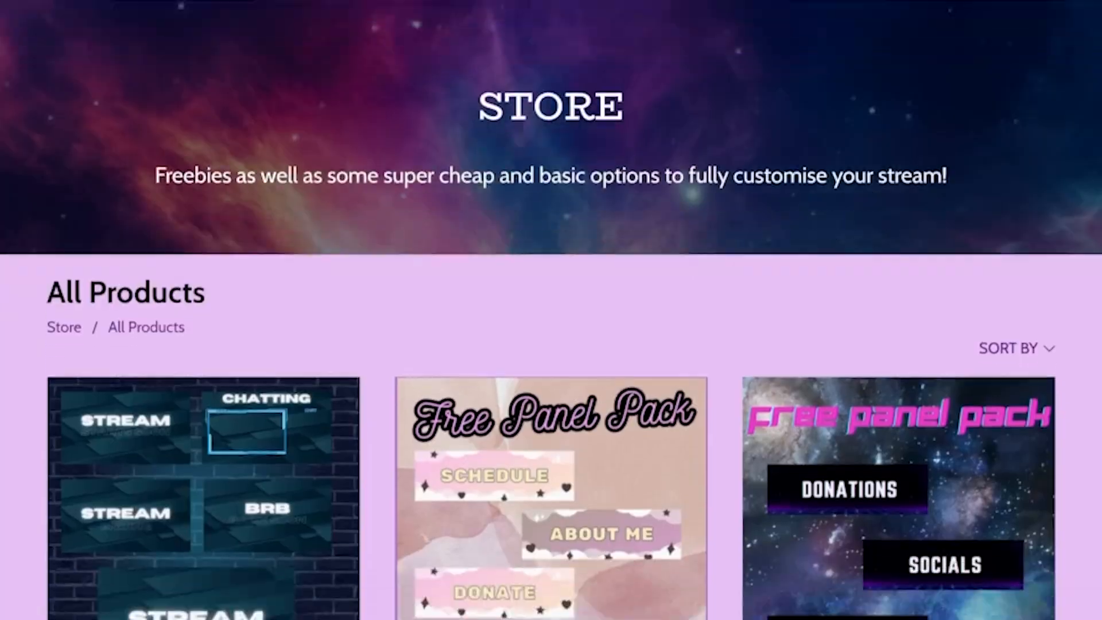
Scroll down the store's All Products page of free stream overlays and Twitch panels
scroll("down", 3)
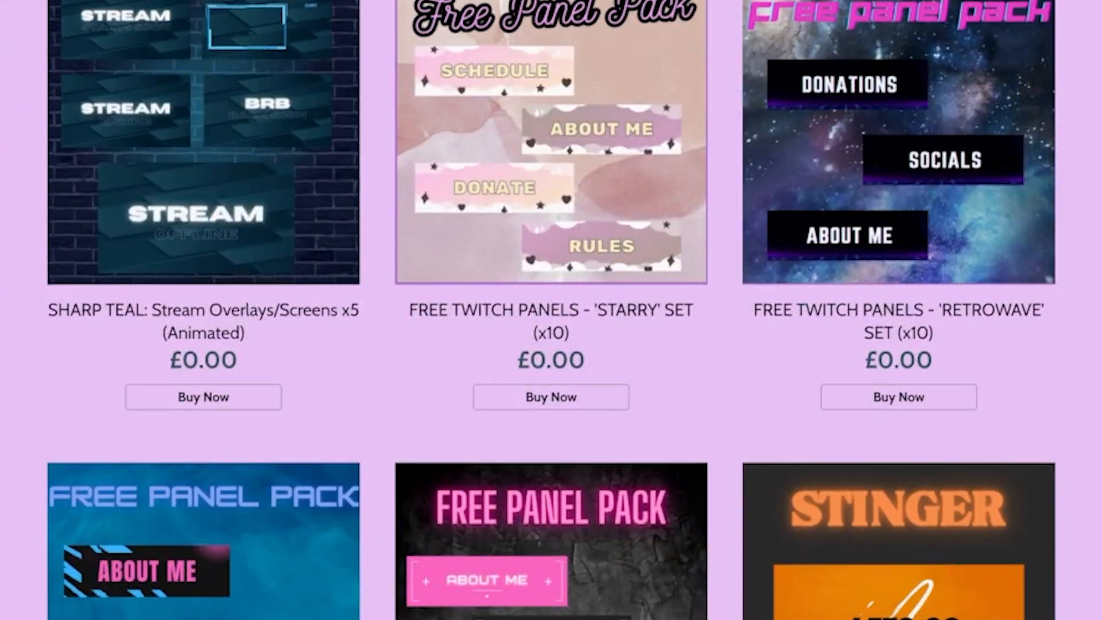
scroll("down", 3)
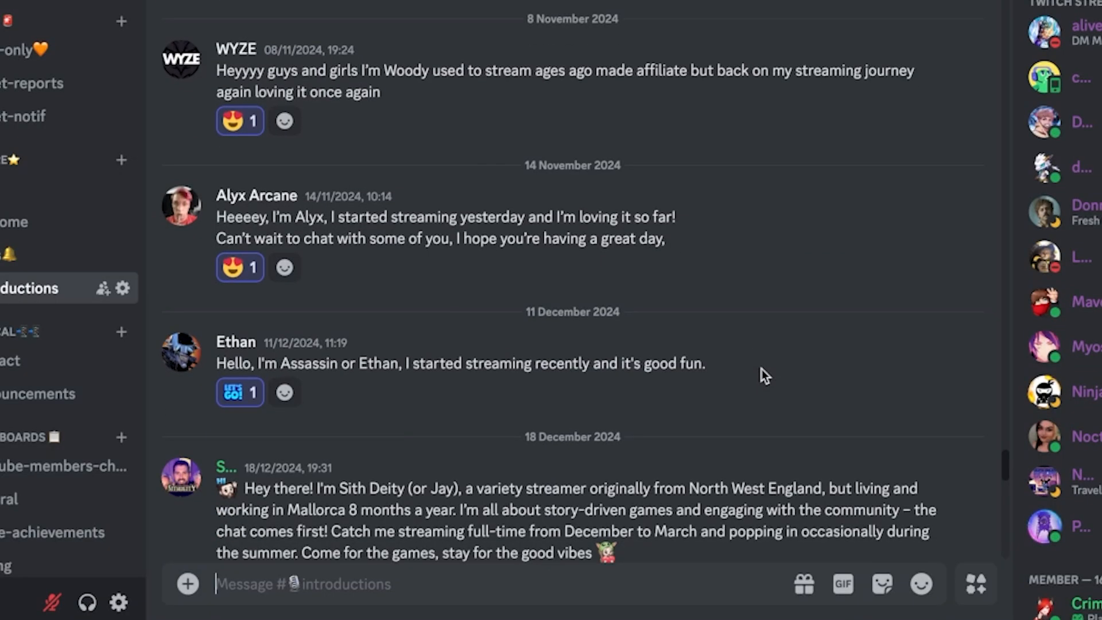
scroll("down", 3)
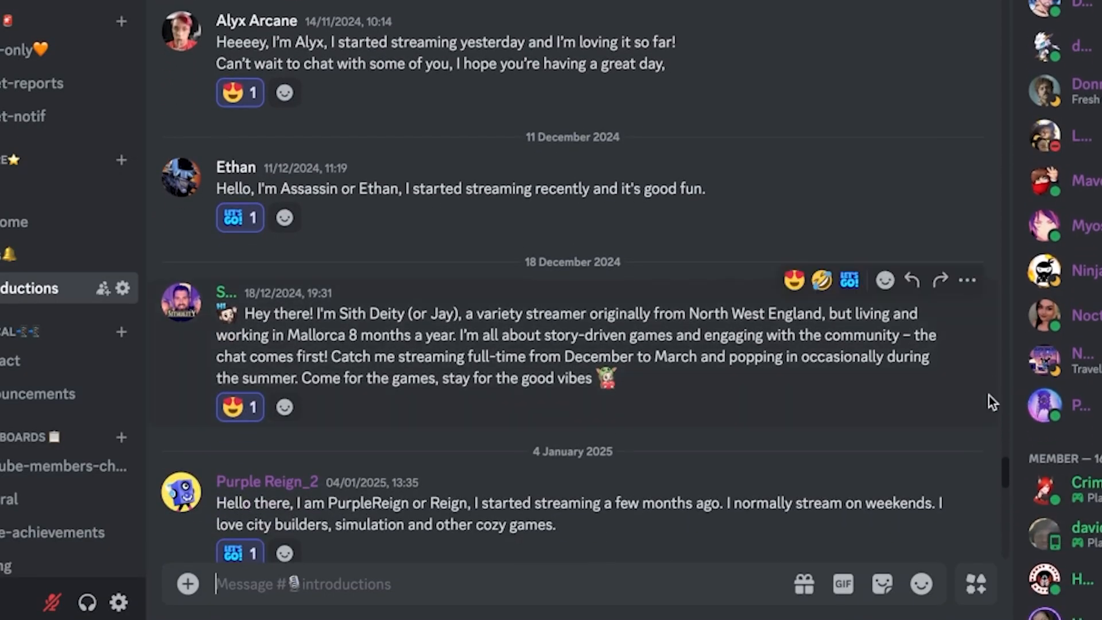
scroll("down", 3)
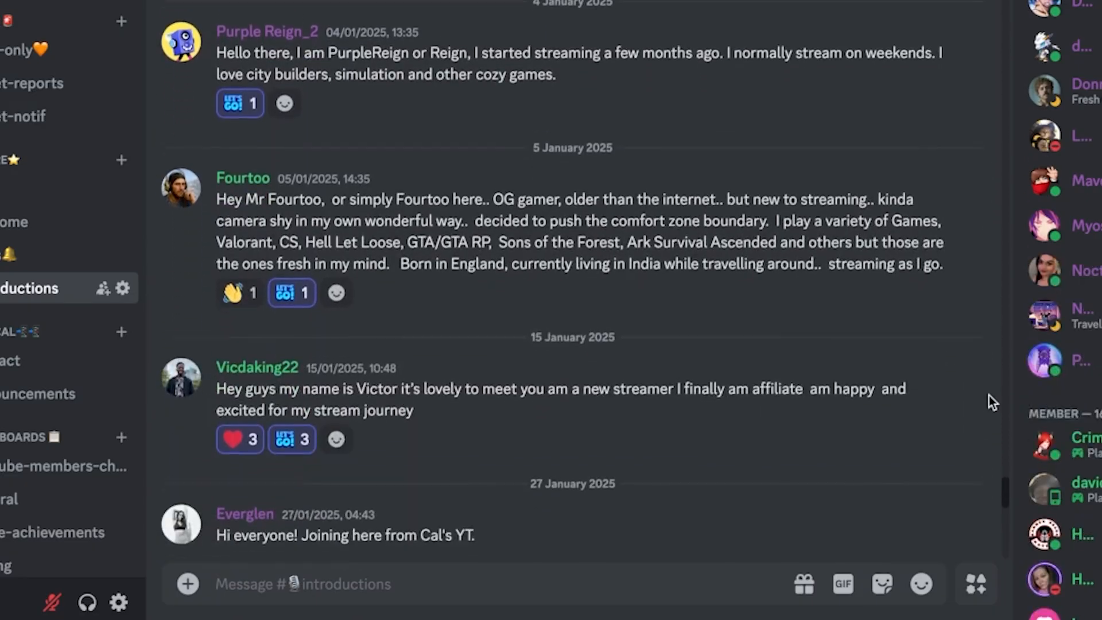
scroll("down", 3)
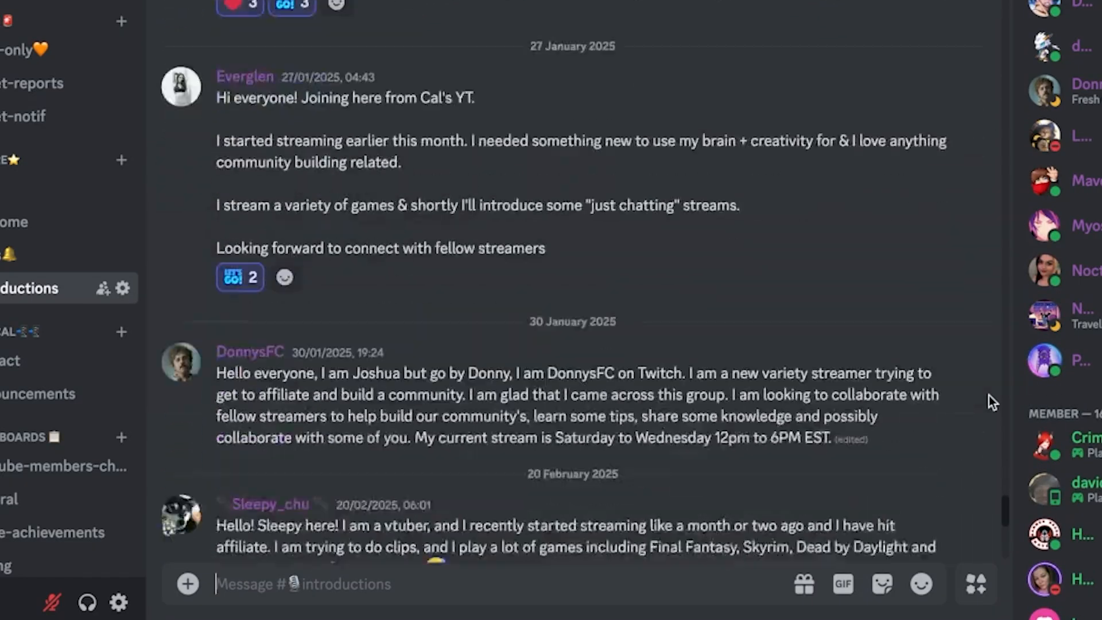